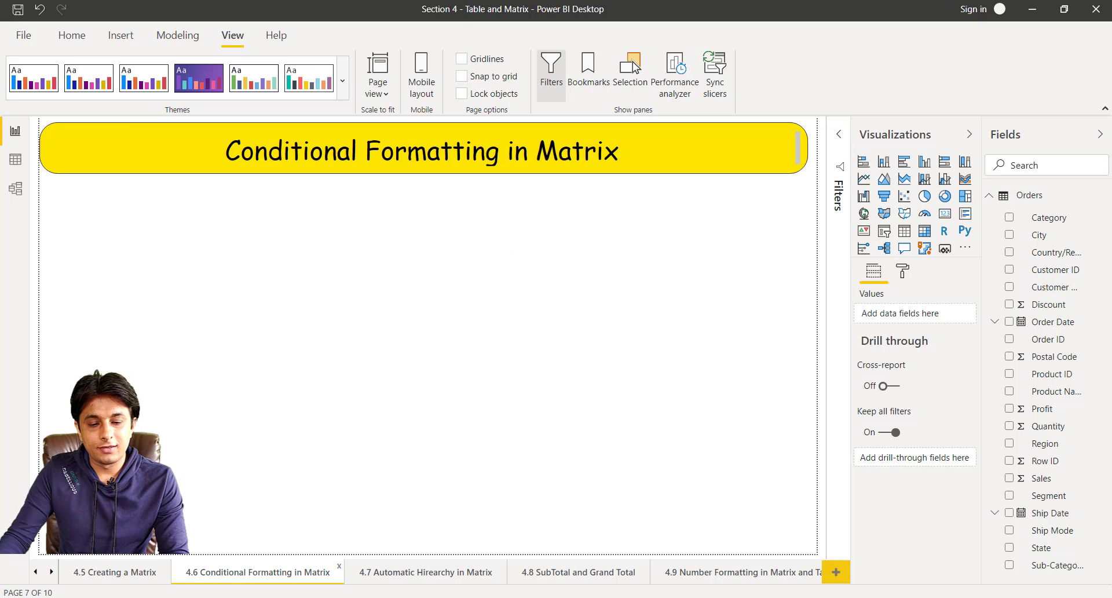
Copy the Sub-Category by Region matrix from the Creating a Matrix page onto the Conditional Formatting page.
left_click(115, 571)
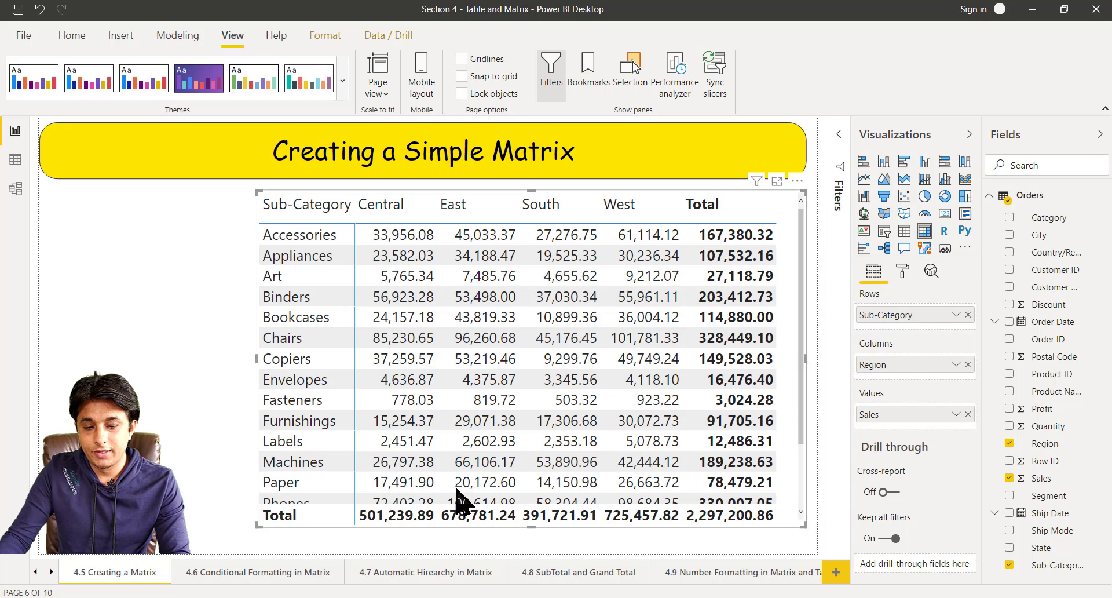
left_click(257, 571)
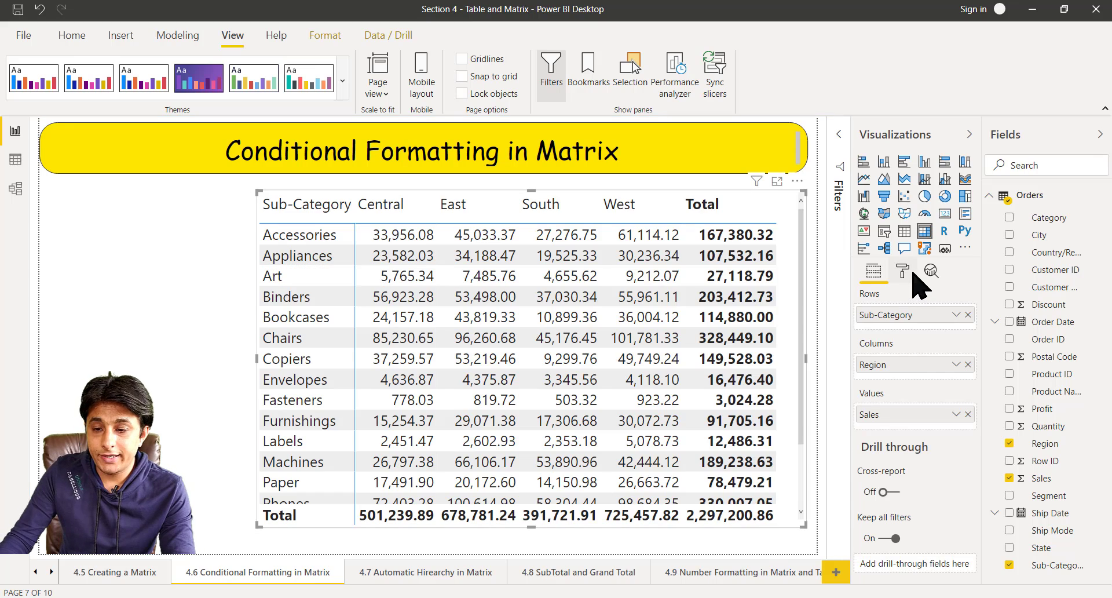
Switch Data bars On for the Sales values under the matrix's Conditional formatting settings.
left_click(903, 272)
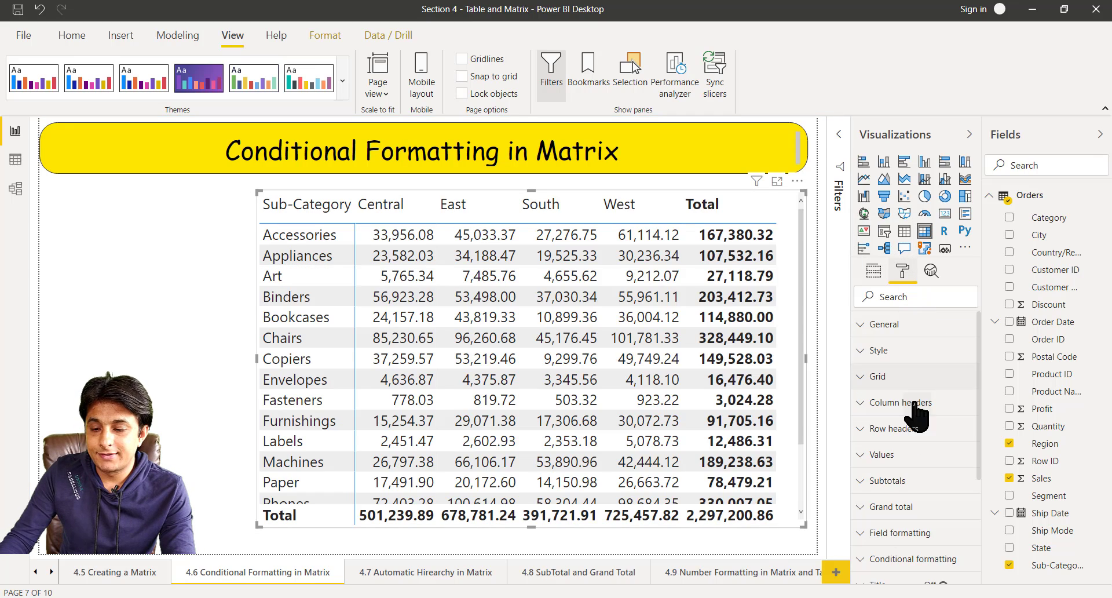
mouse_move(986, 425)
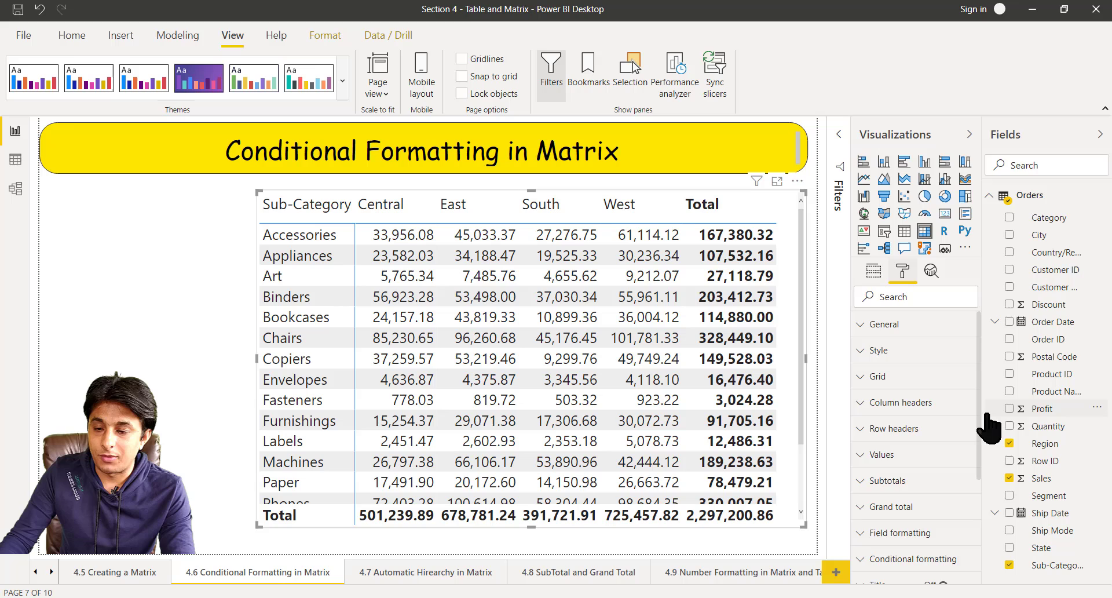
scroll("down", 3)
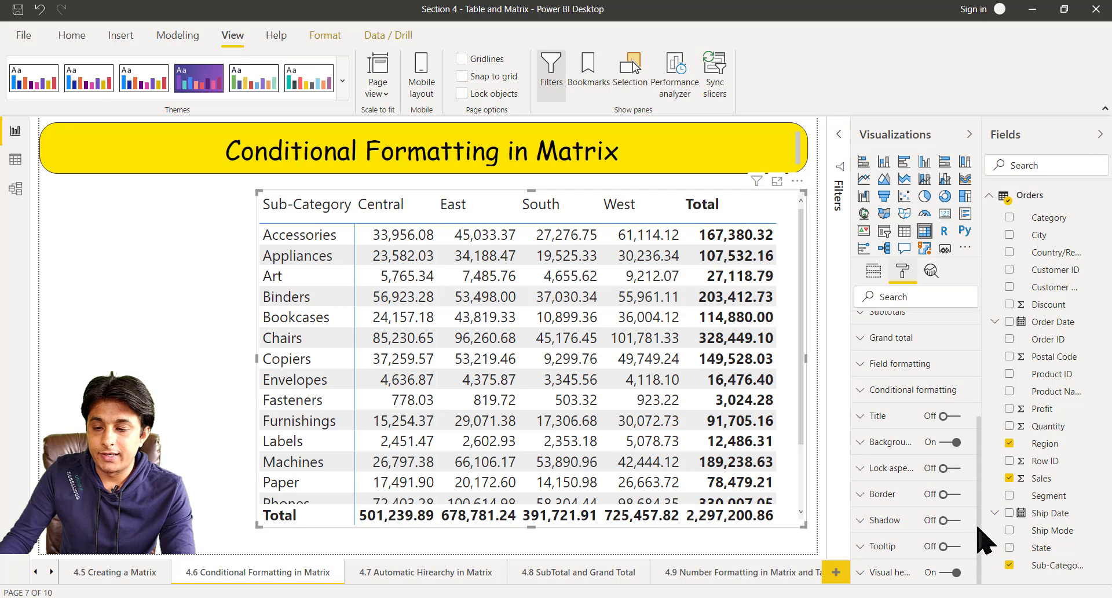
left_click(913, 389)
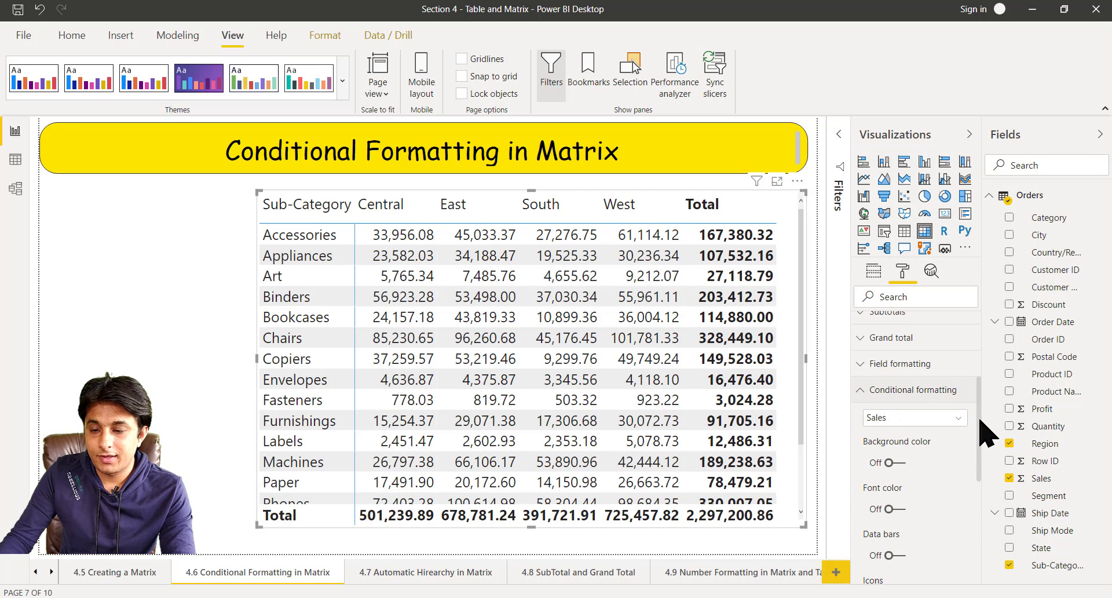
scroll("down", 3)
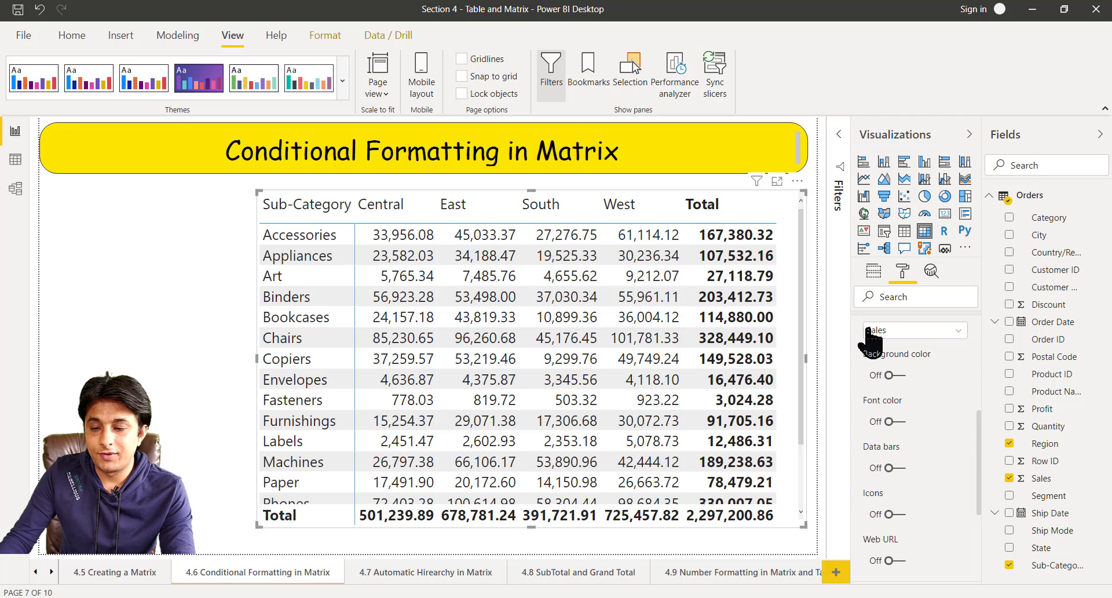
mouse_move(902, 341)
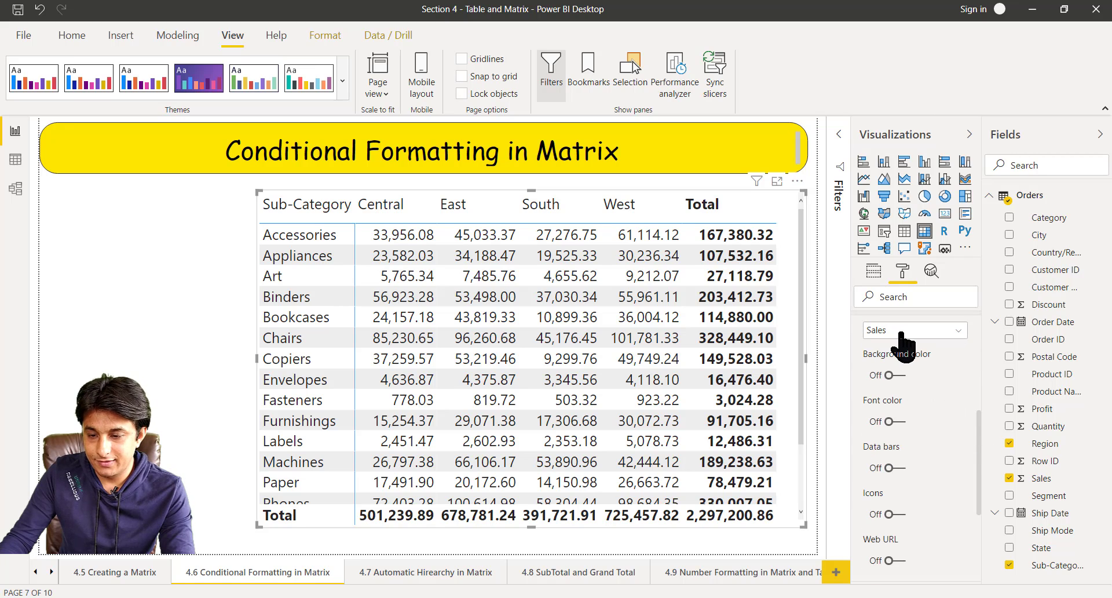
left_click(886, 467)
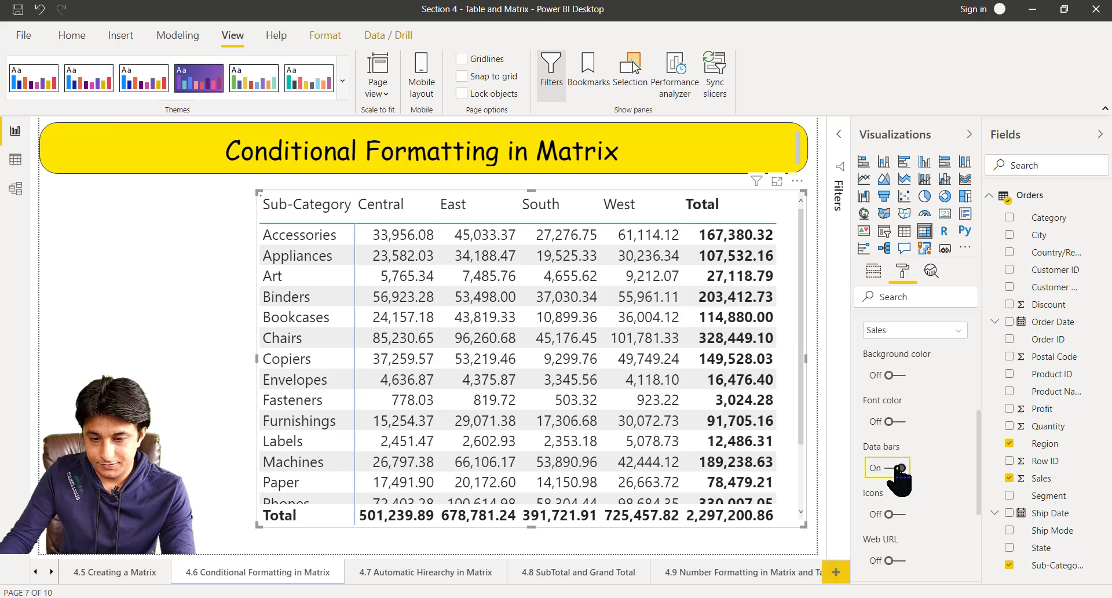
Sort the sub-categories by Total sales descending so Phones leads the matrix.
left_click(887, 467)
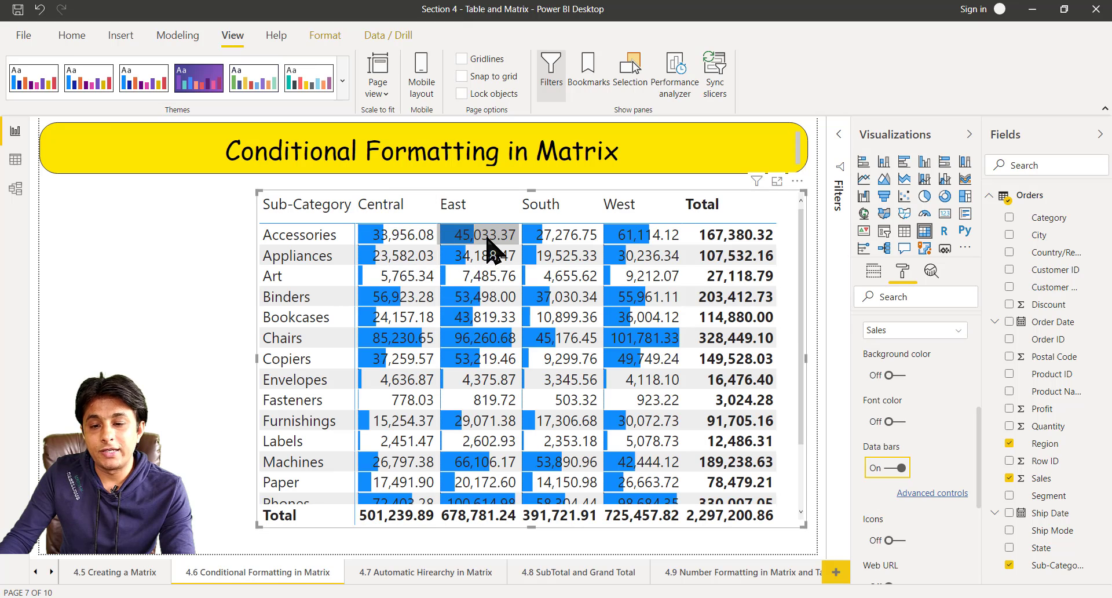
mouse_move(397, 294)
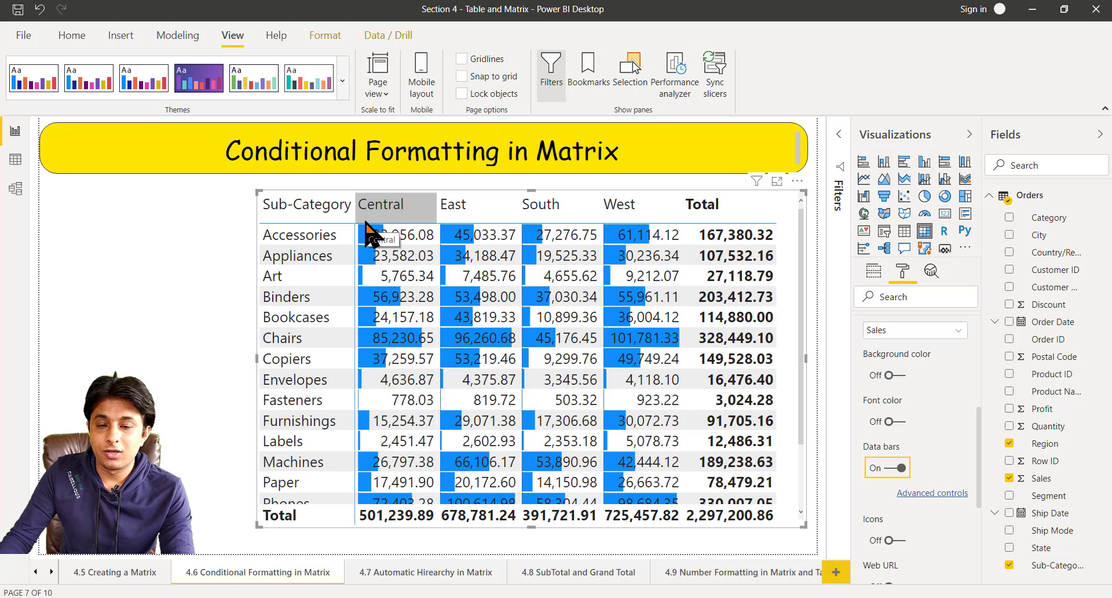
left_click(898, 467)
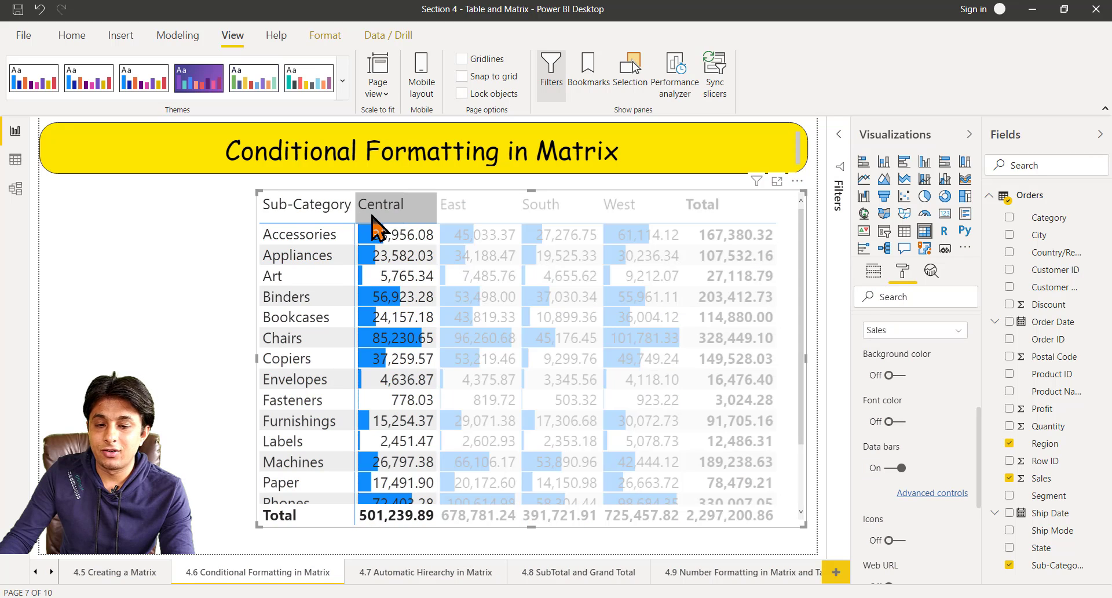
mouse_move(391, 217)
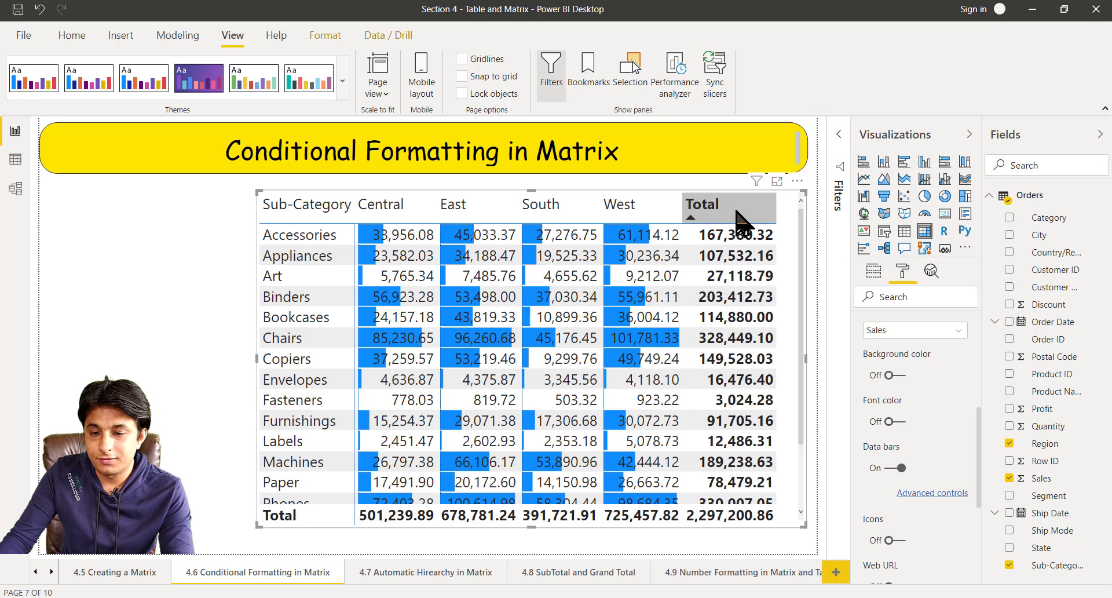
mouse_move(702, 227)
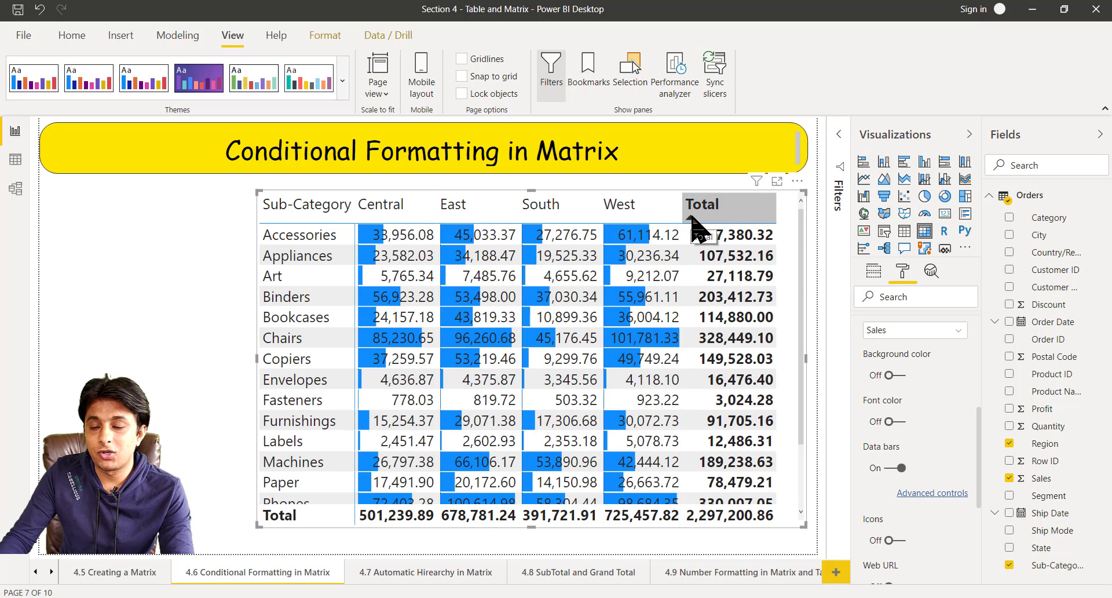
left_click(716, 219)
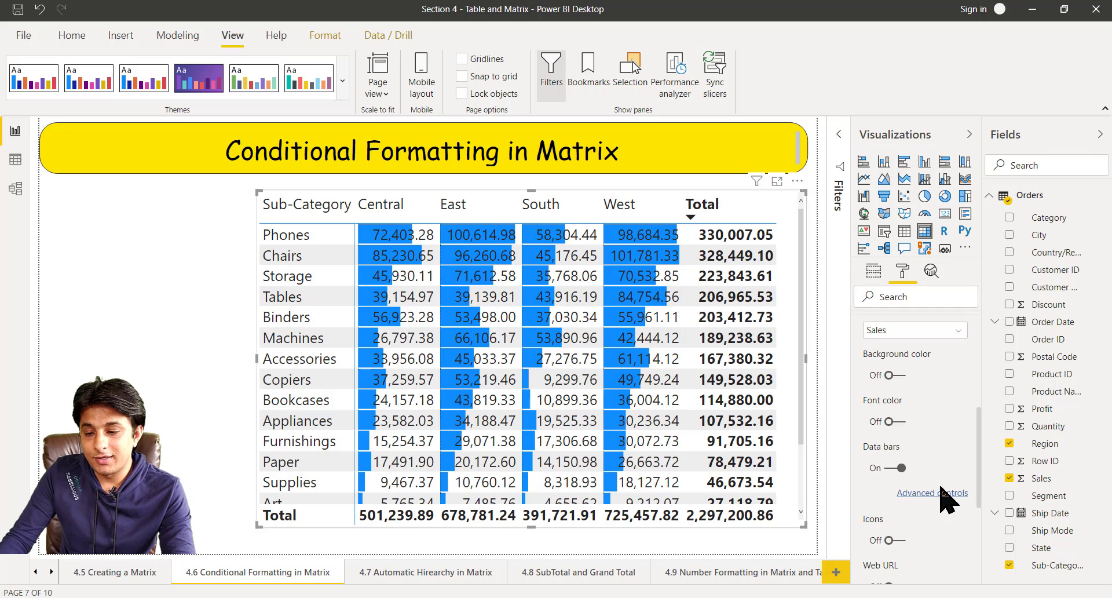
Set the positive data bar colour to orange in the Data bars advanced controls.
left_click(931, 492)
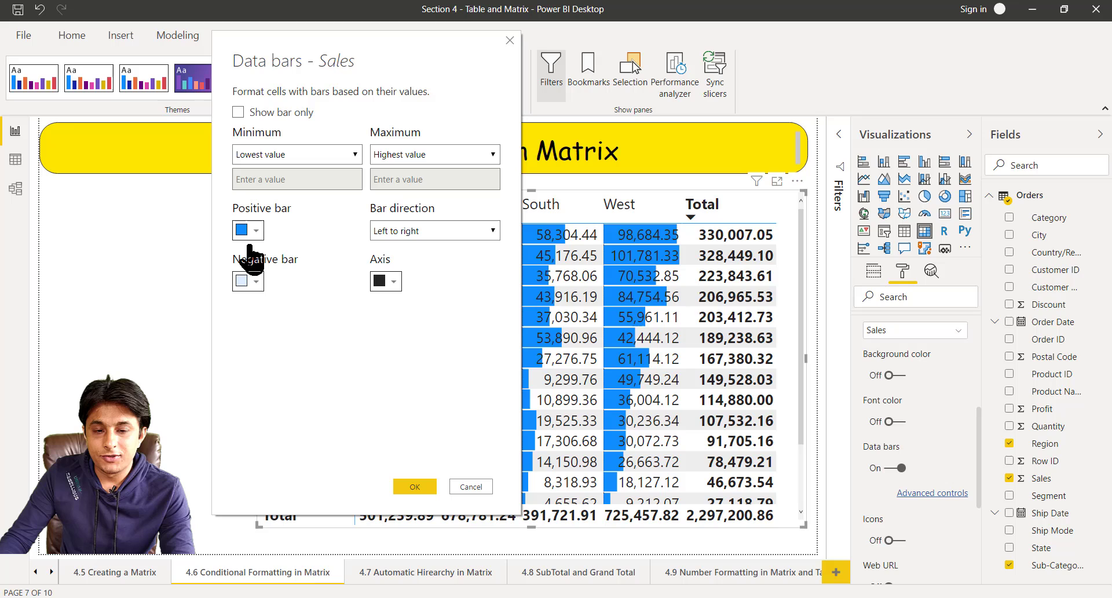
left_click(258, 229)
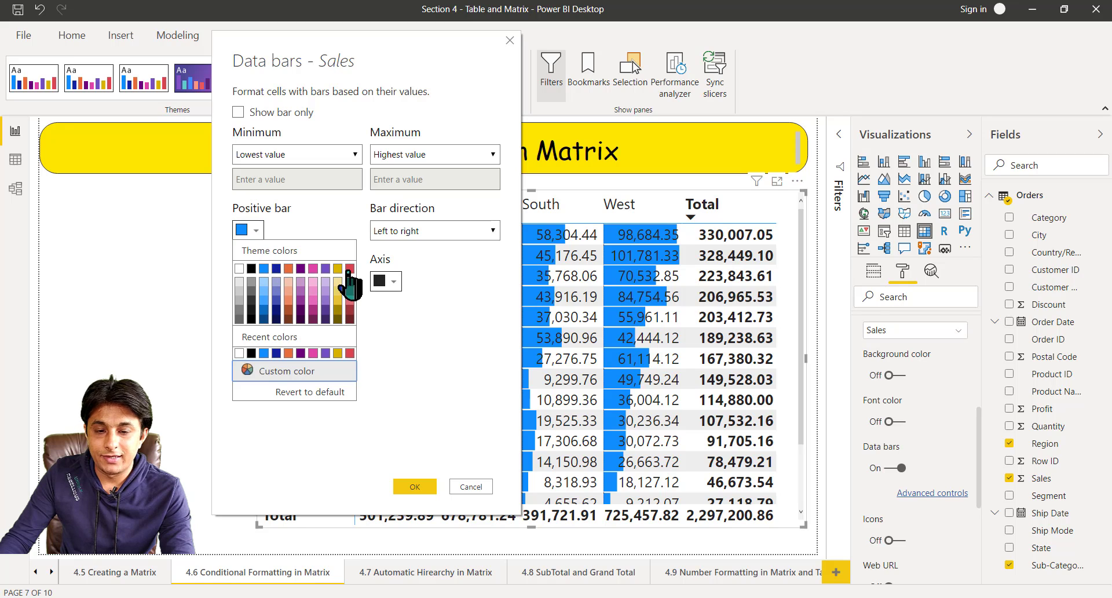
mouse_move(255, 237)
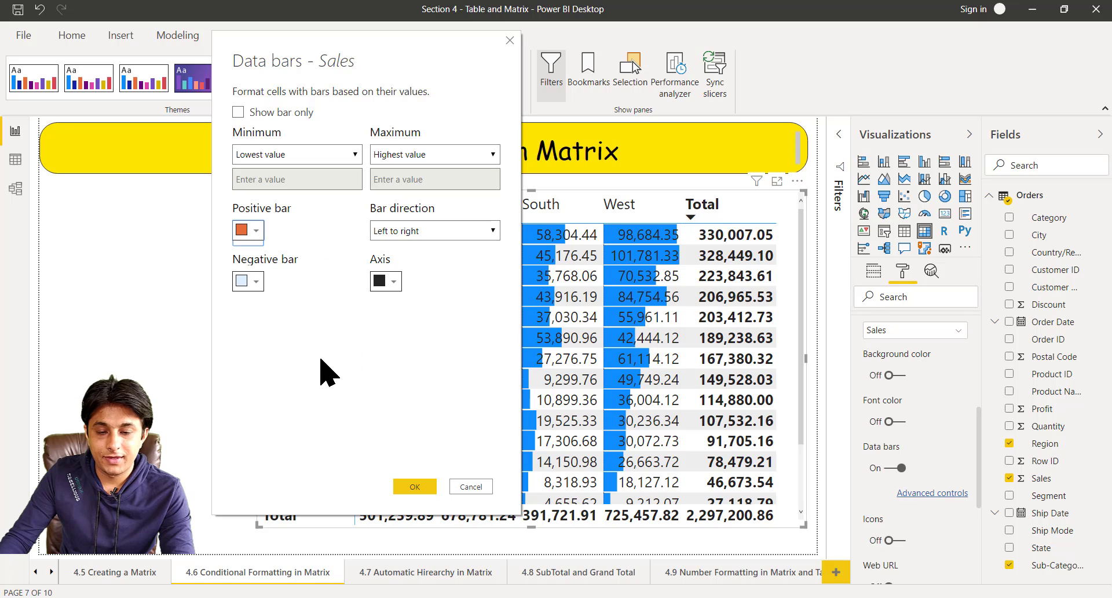
left_click(415, 485)
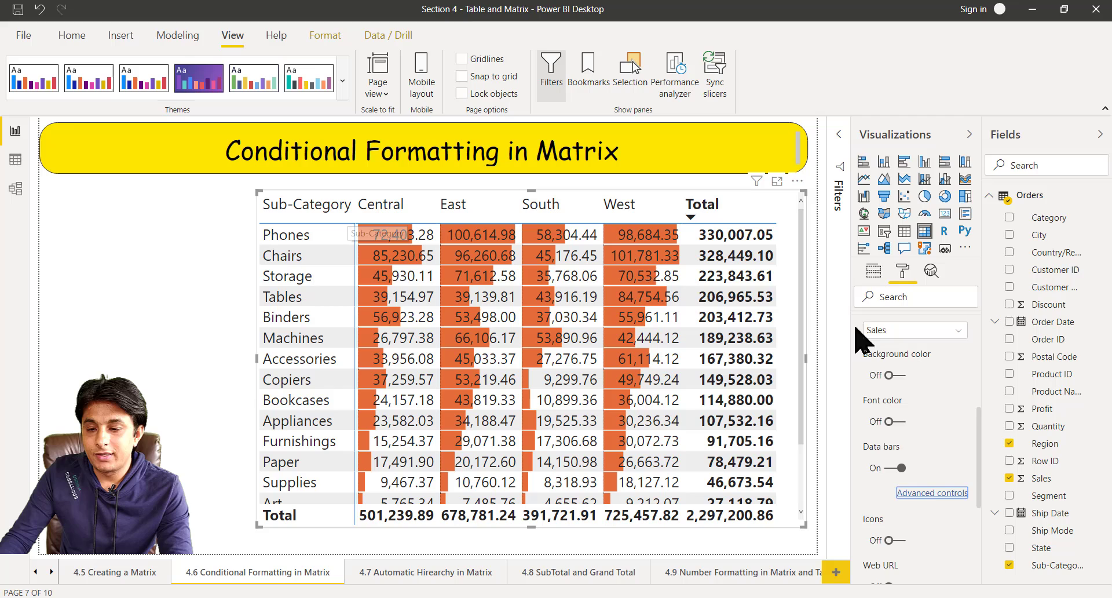
Remove Sales from the matrix Values and add Profit as the value field instead.
left_click(874, 270)
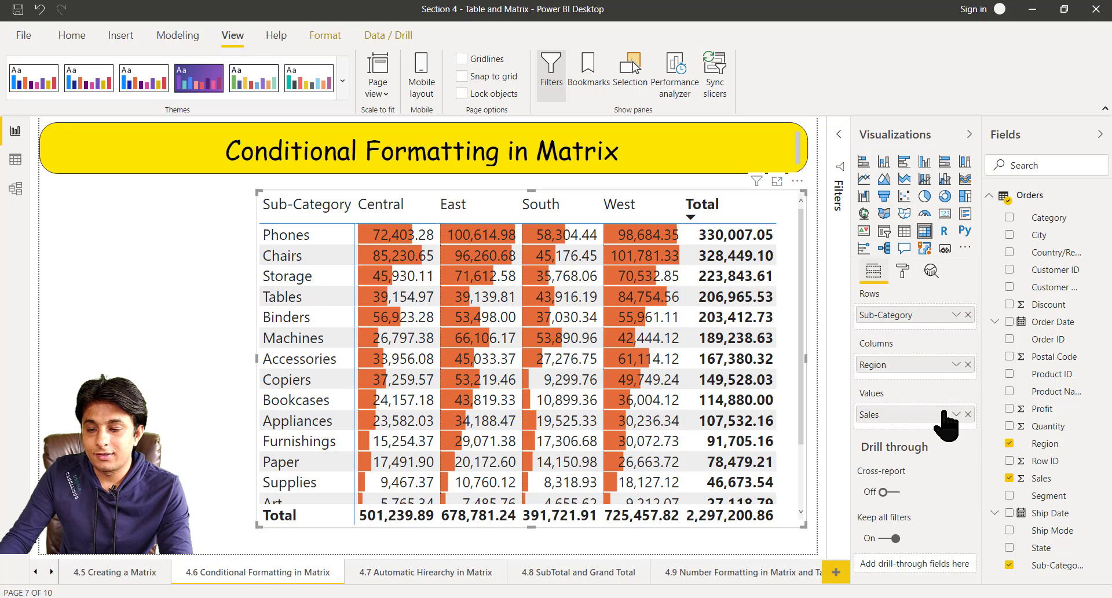
mouse_move(965, 422)
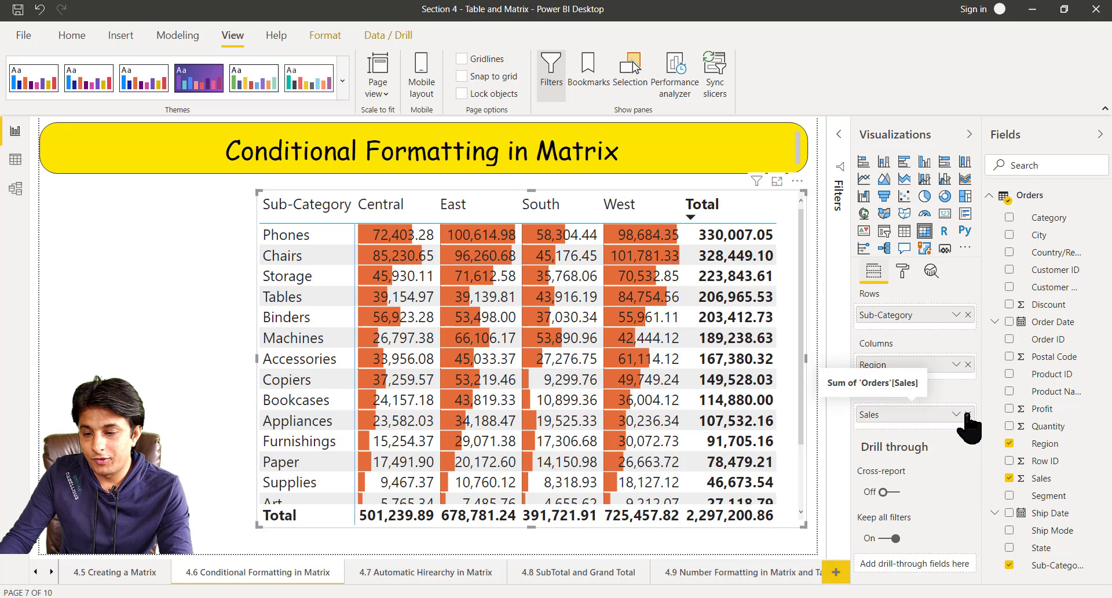
left_click(967, 413)
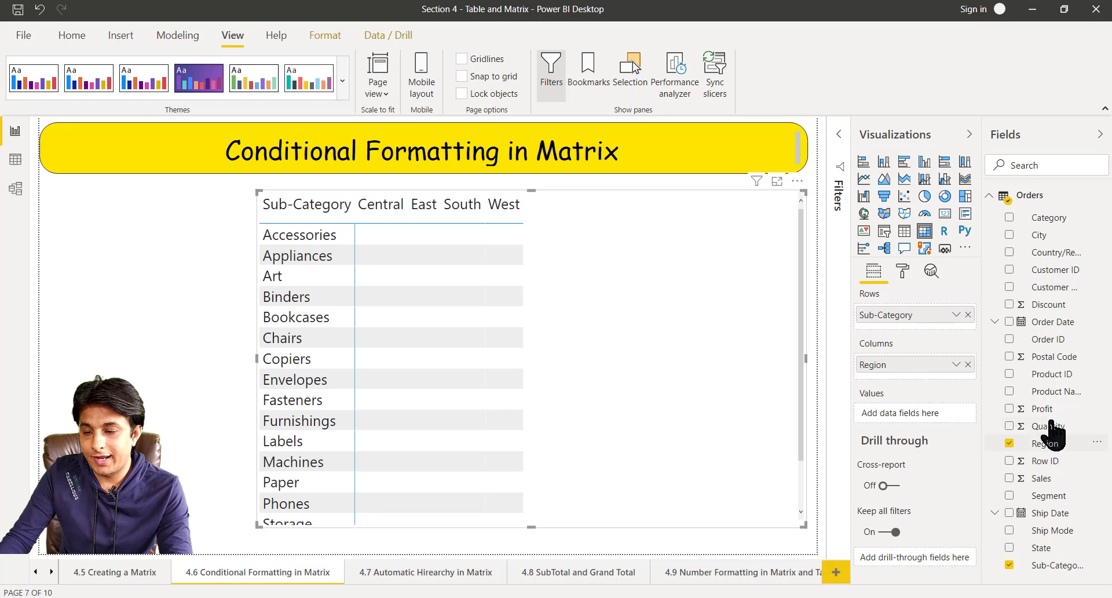
left_click(1010, 409)
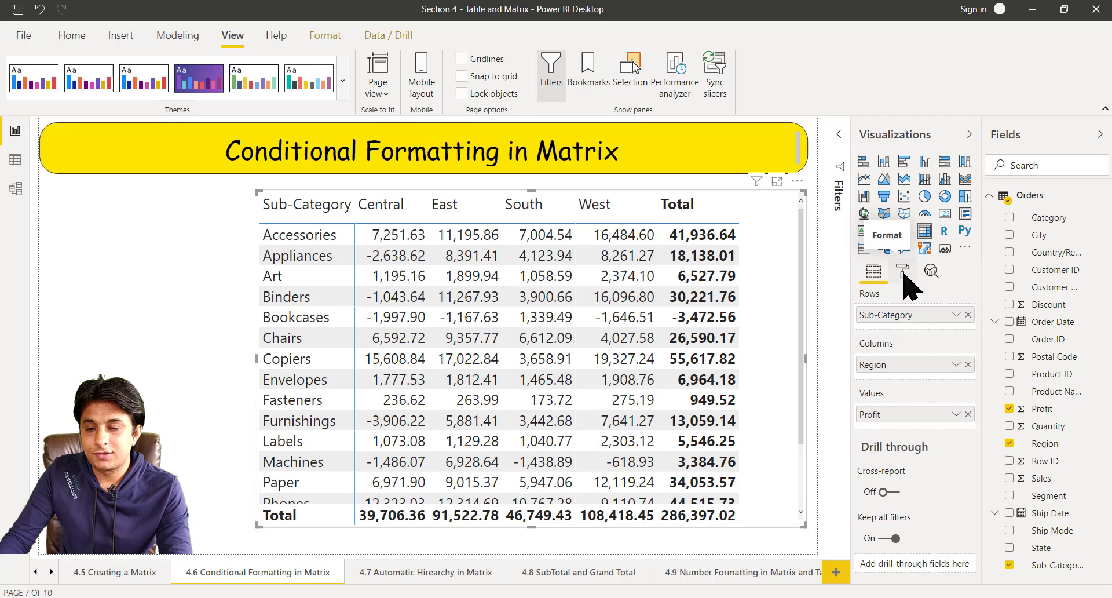
left_click(902, 270)
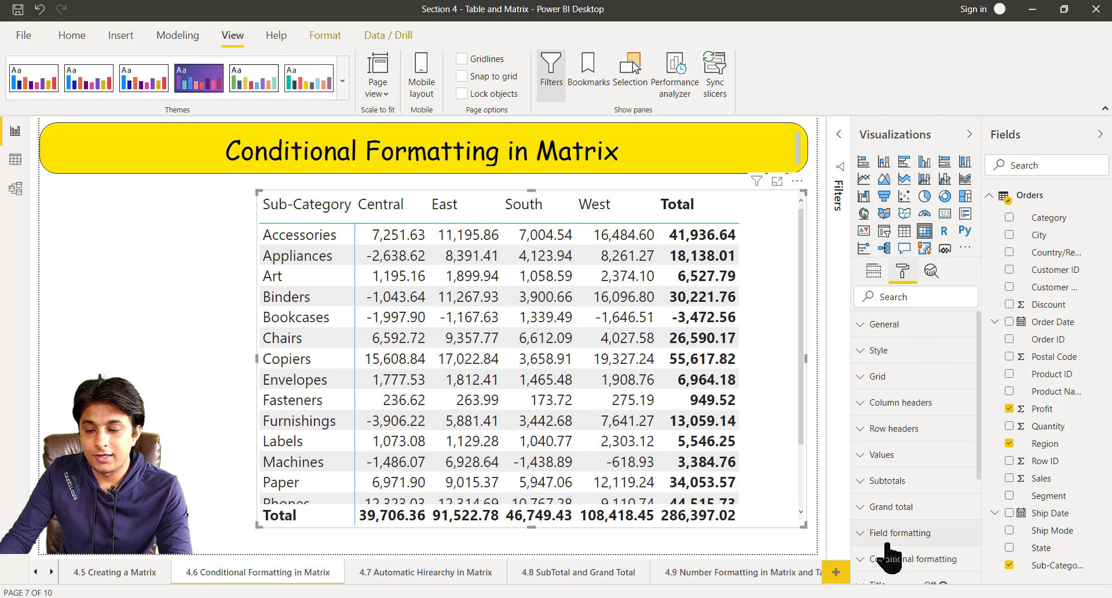
Switch Data bars On for Profit and sort by Total profit descending, Copiers first.
left_click(914, 559)
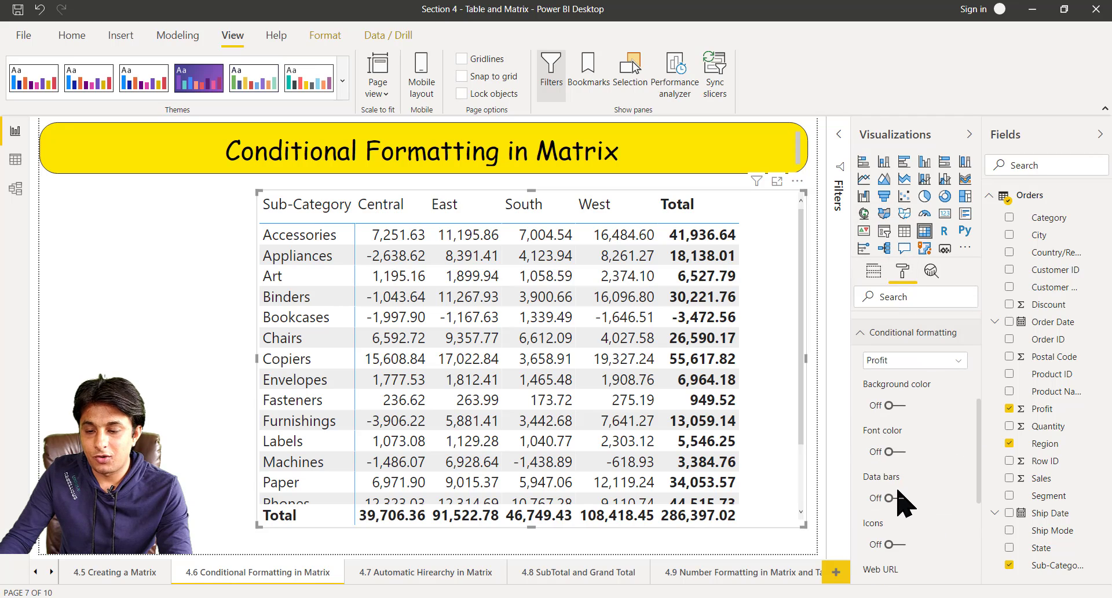
left_click(885, 497)
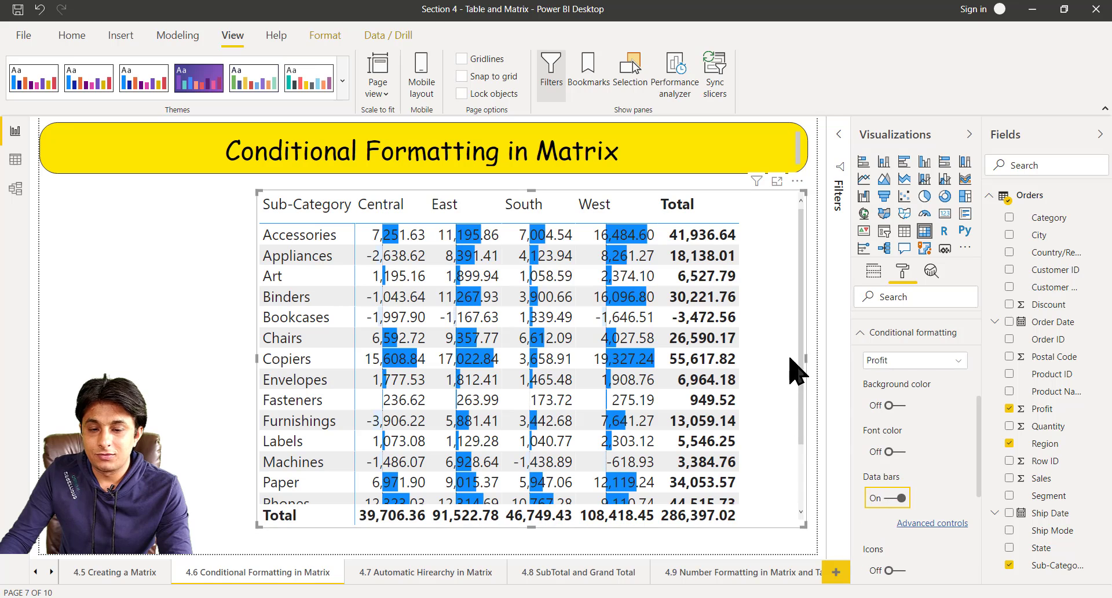
mouse_move(676, 204)
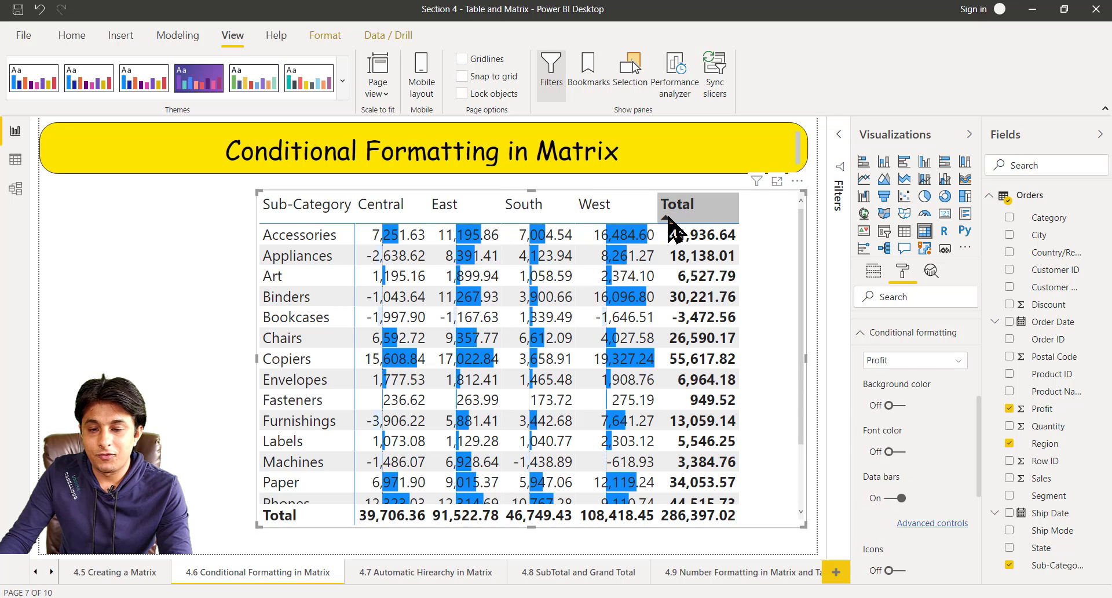
left_click(676, 204)
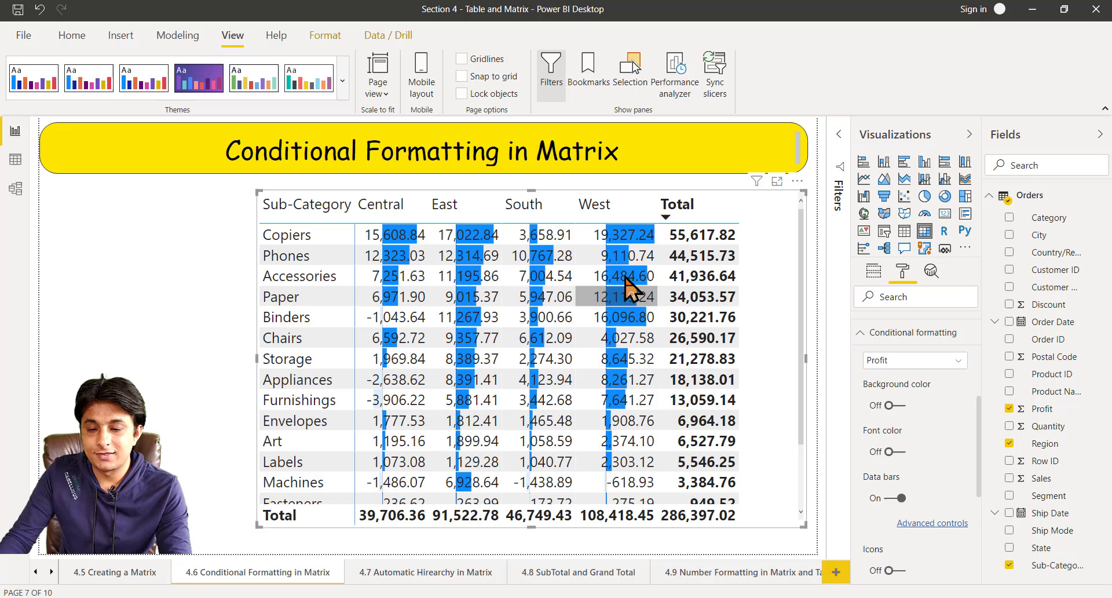
mouse_move(802, 301)
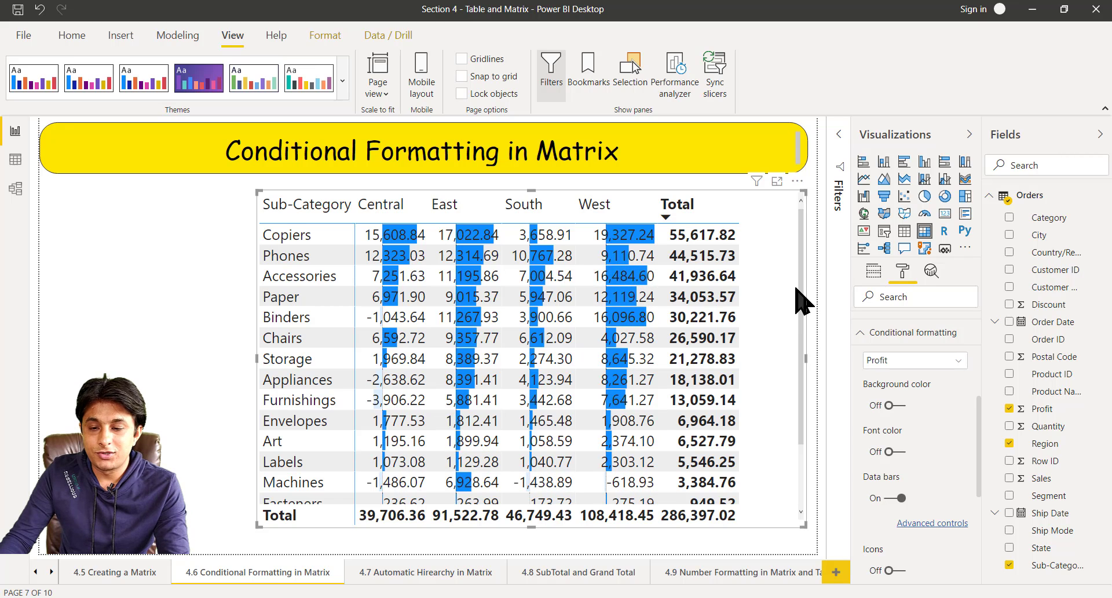
scroll("down", 3)
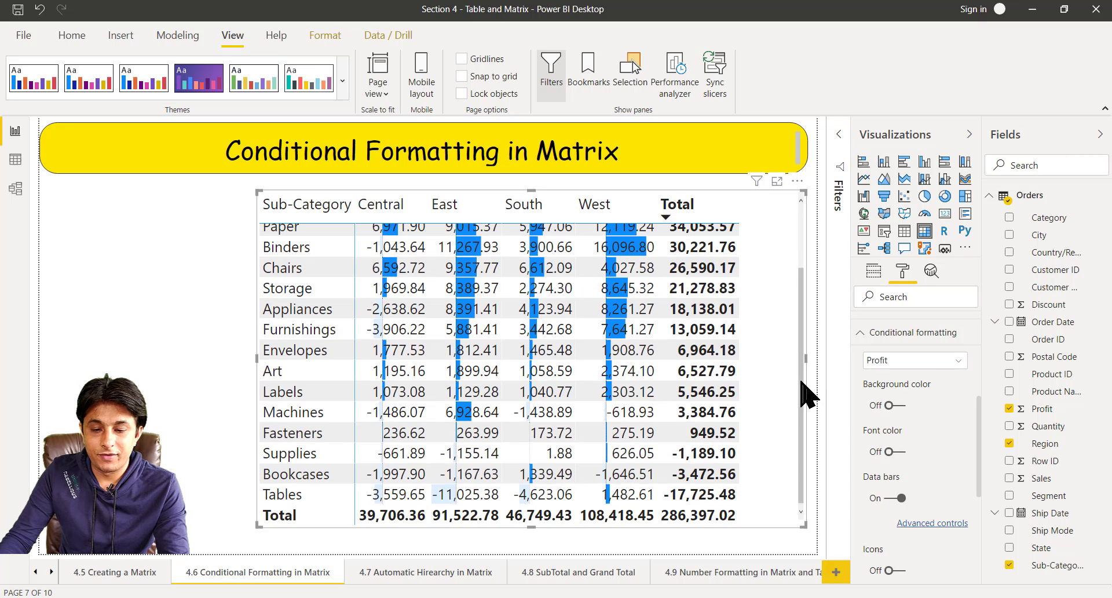
mouse_move(541, 495)
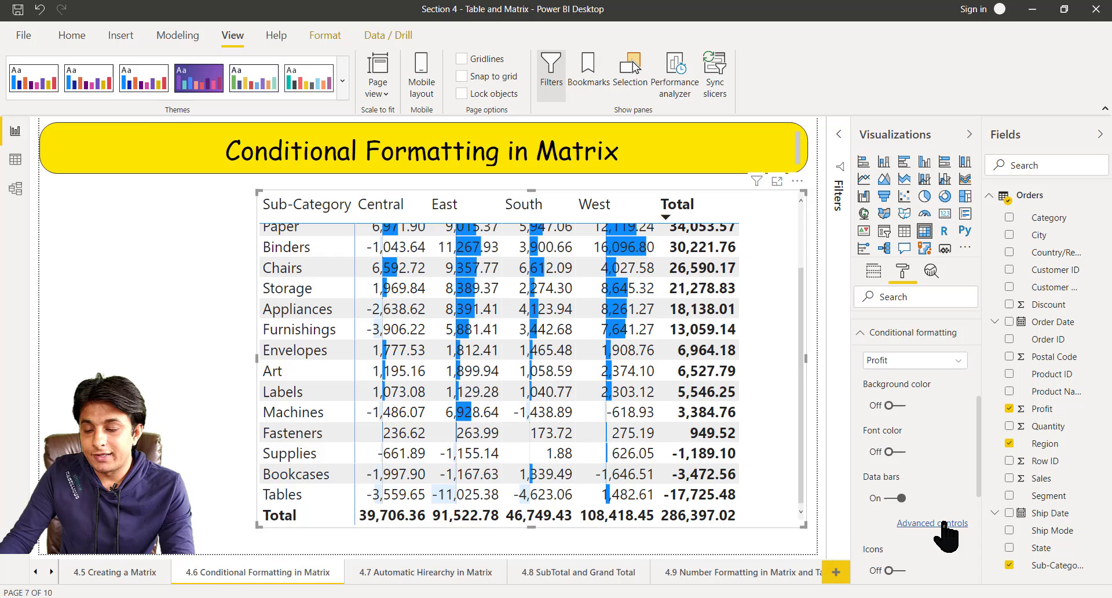
Set the Profit data bars to black for positive values and red for negative values.
left_click(932, 523)
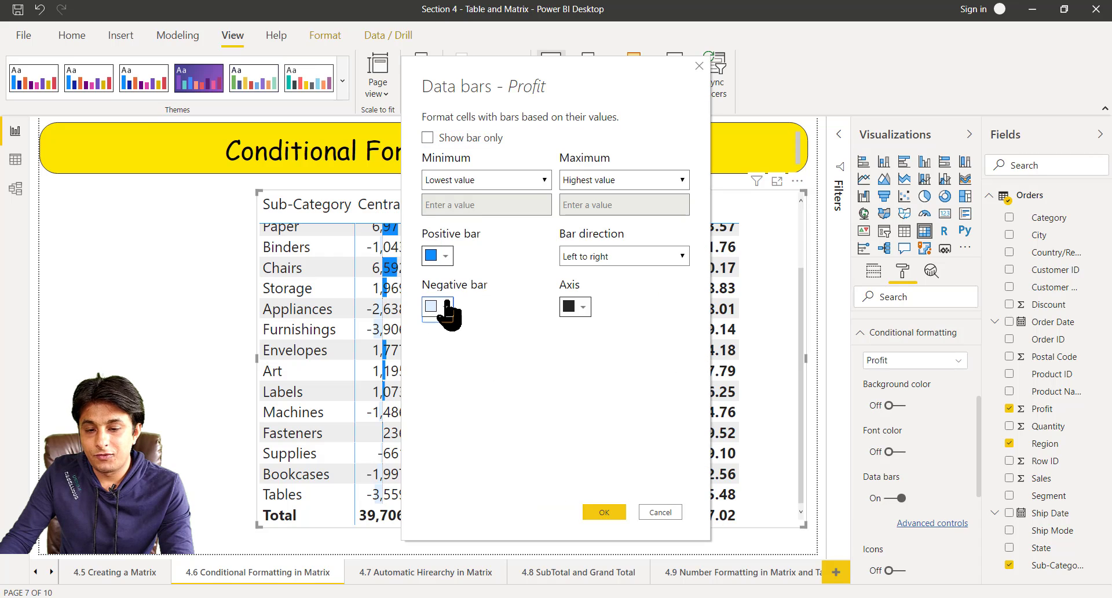
left_click(431, 306)
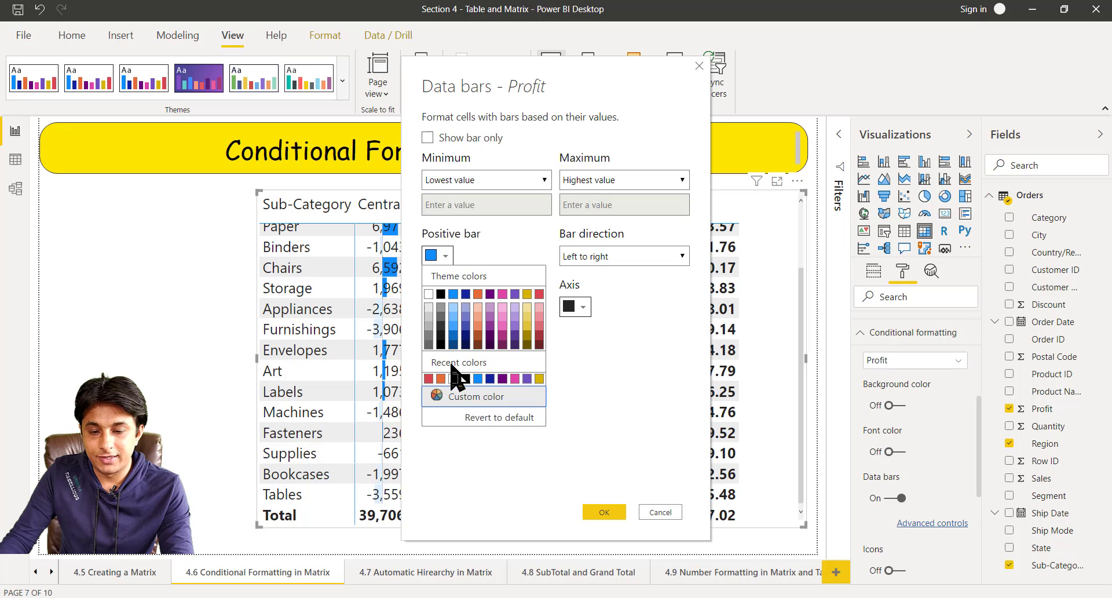
left_click(440, 294)
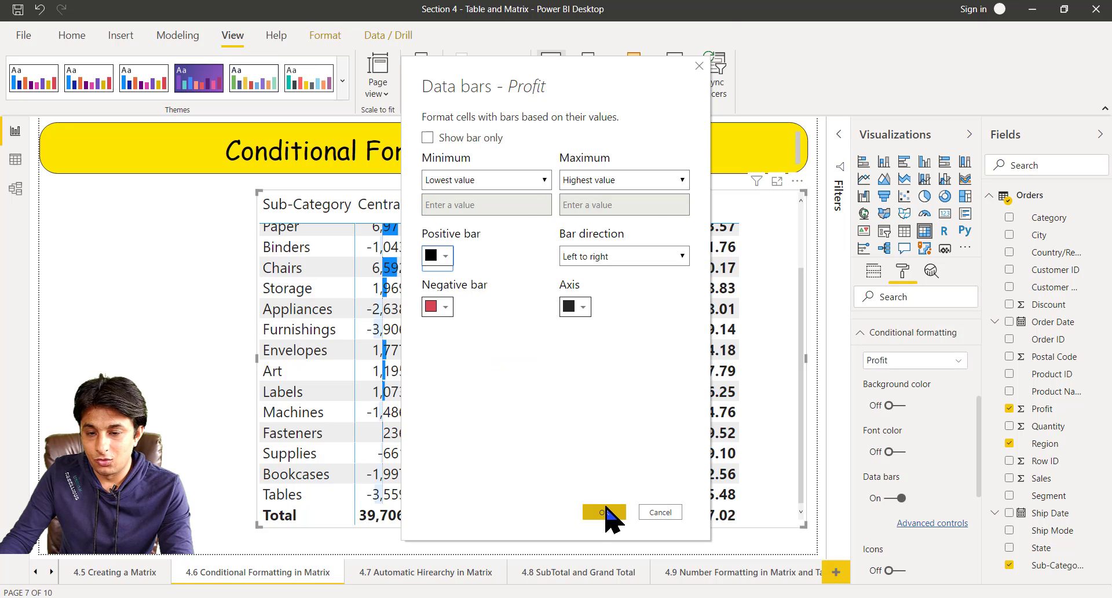
left_click(603, 511)
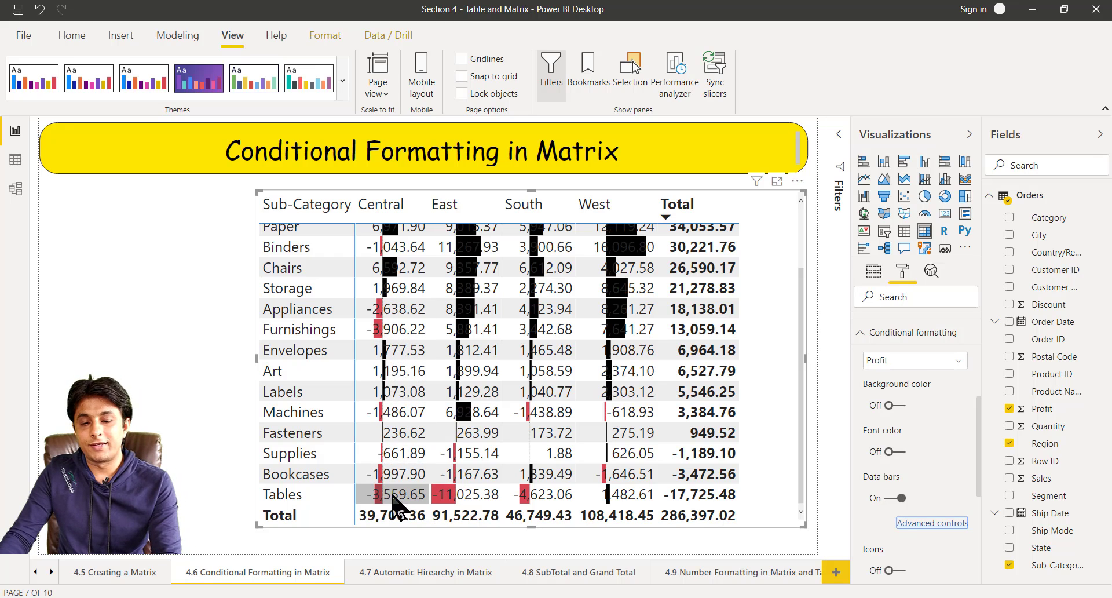
mouse_move(729, 357)
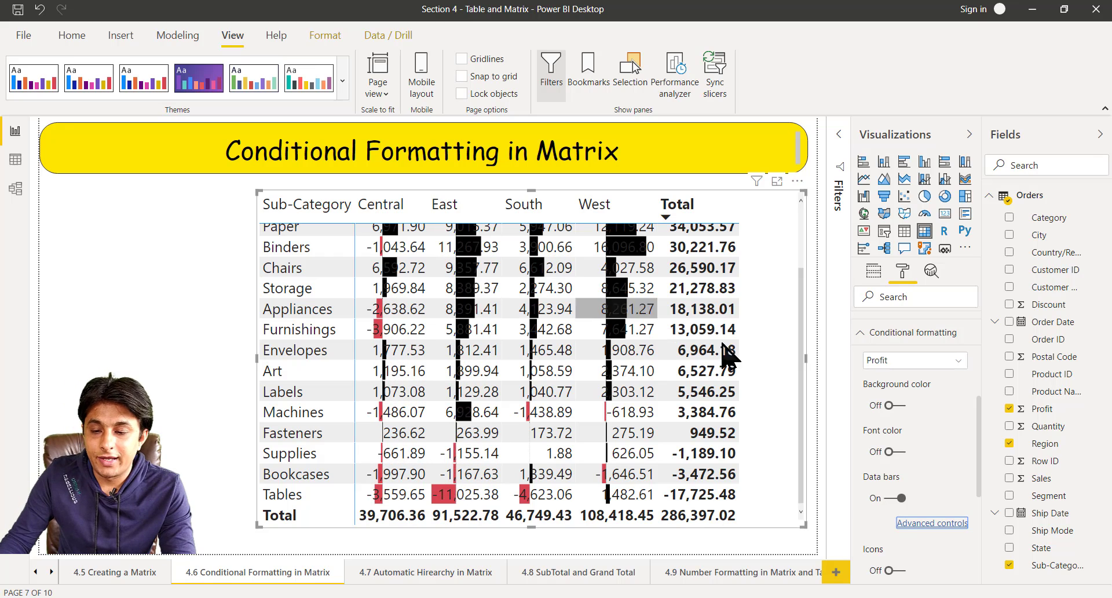
scroll("up", 3)
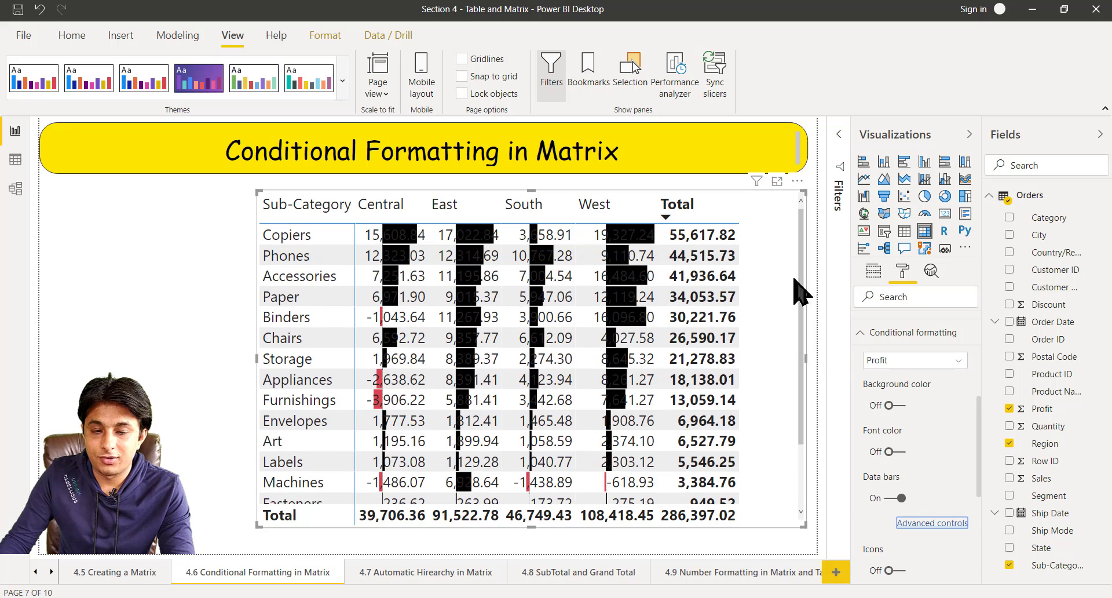
mouse_move(595, 345)
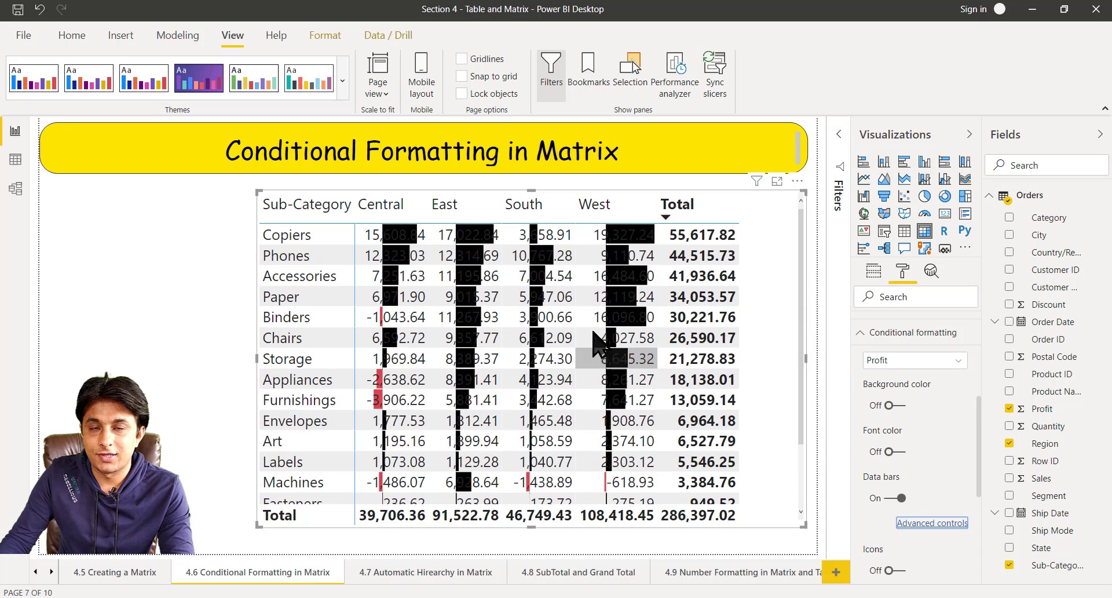
mouse_move(780, 301)
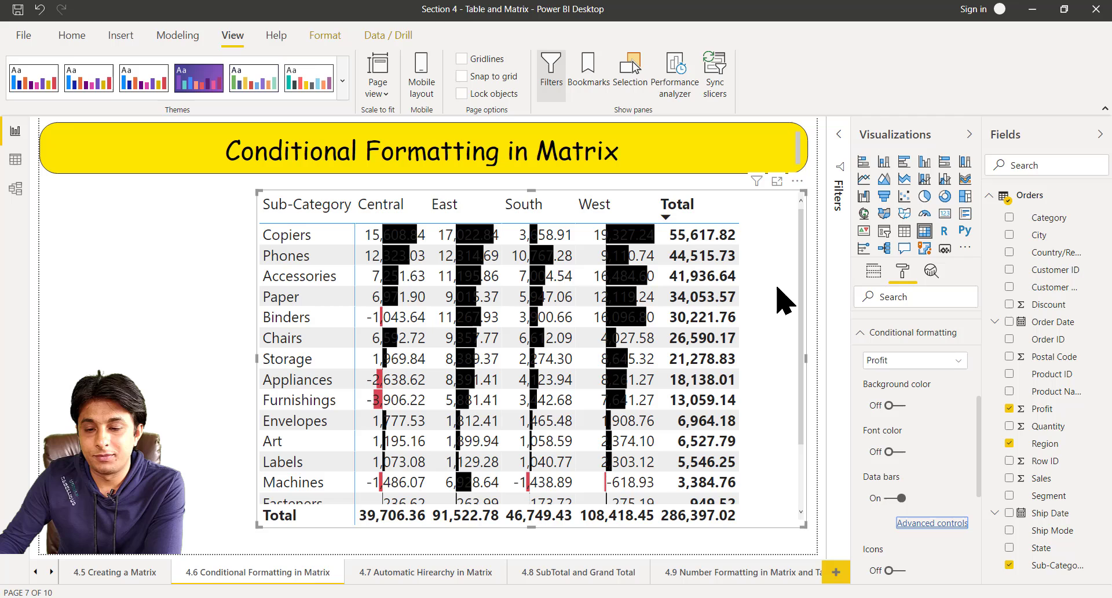
mouse_move(731, 277)
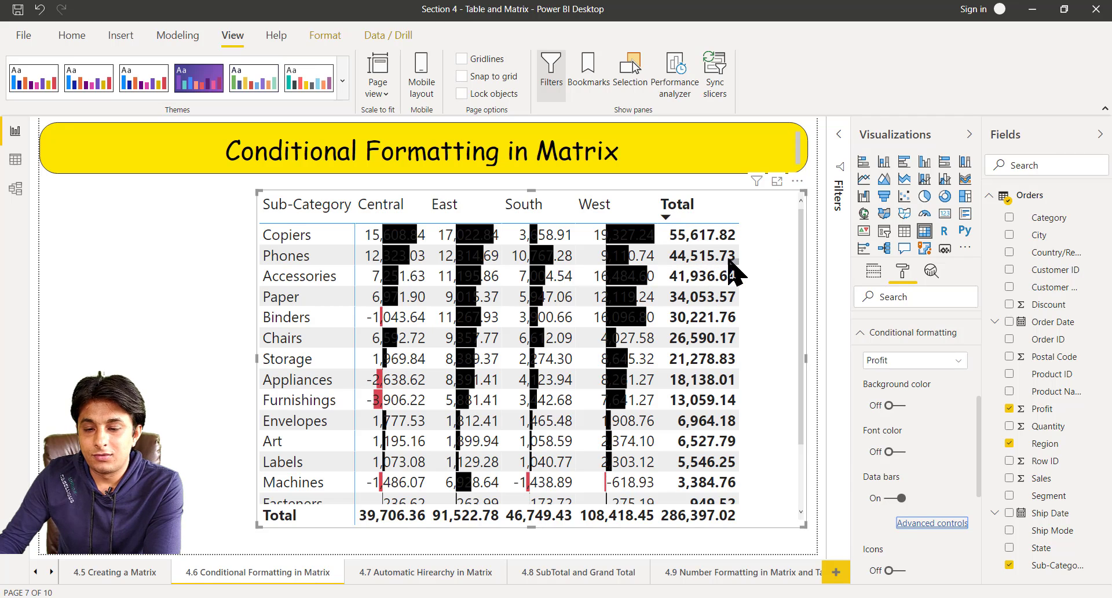
Enable Show bar only so region cells display bars without the Profit numbers.
left_click(932, 522)
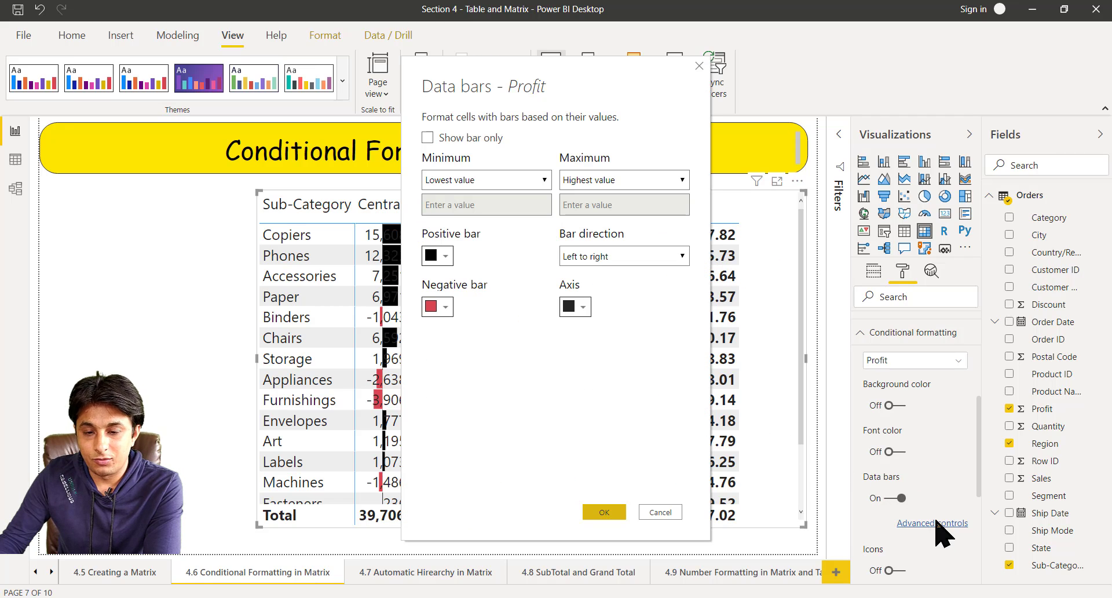
mouse_move(762, 85)
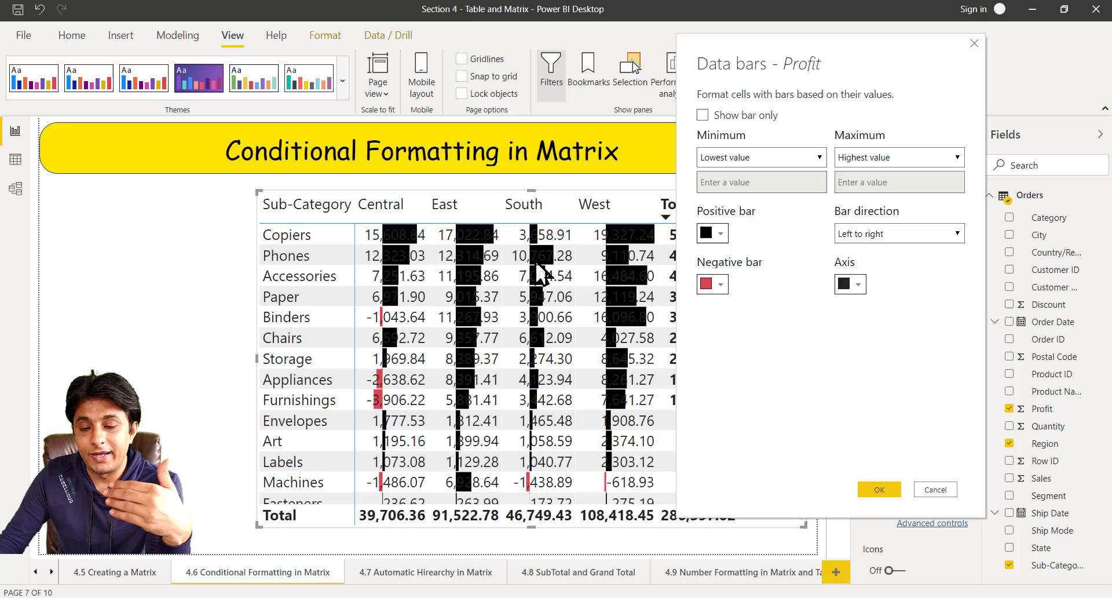
mouse_move(675, 148)
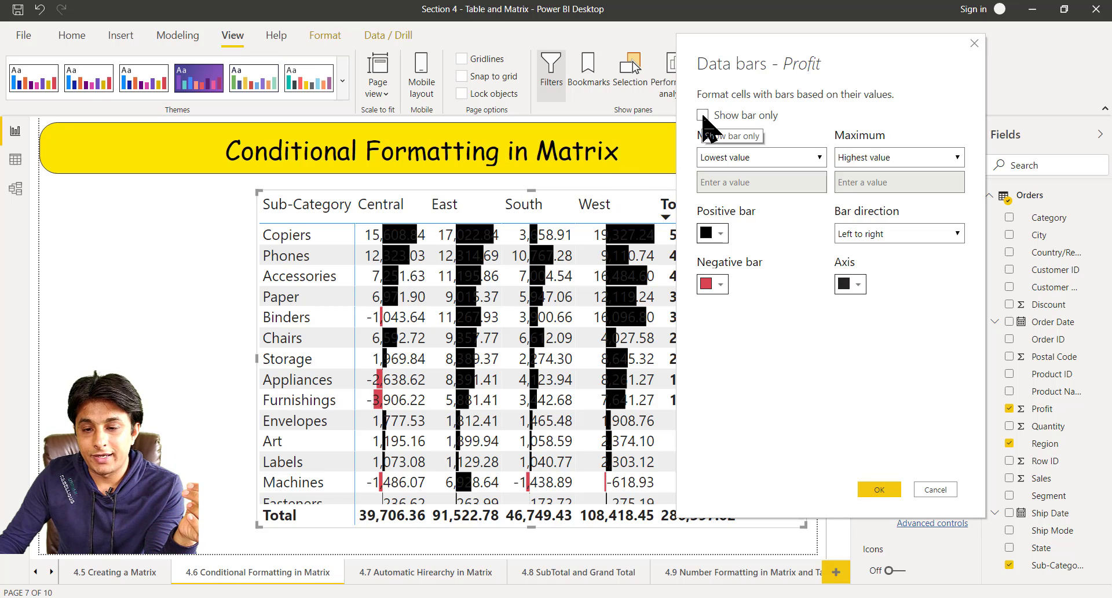
left_click(702, 115)
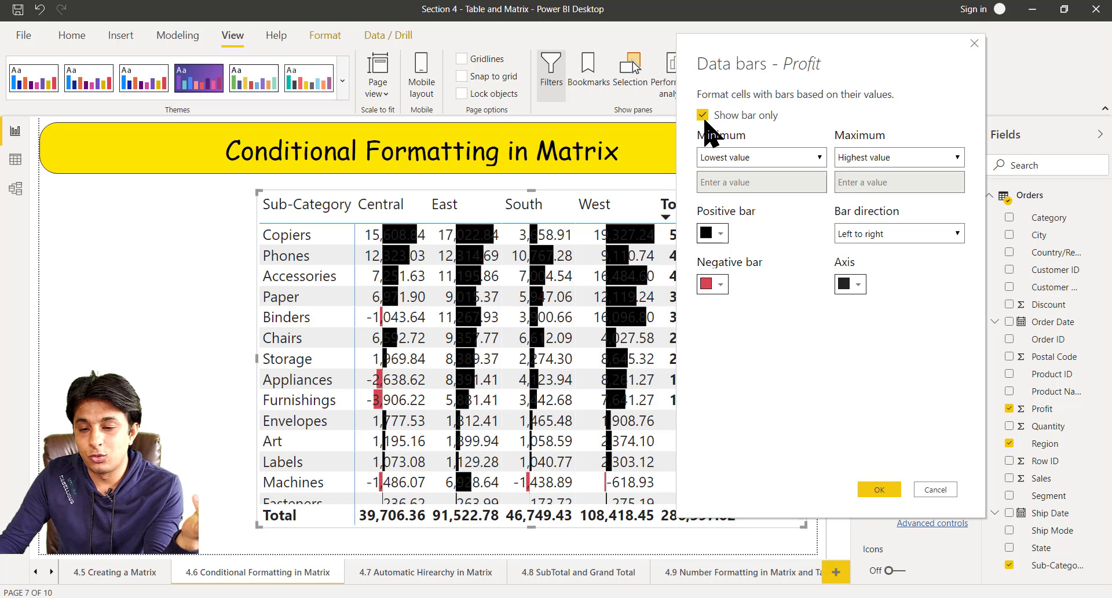
left_click(878, 489)
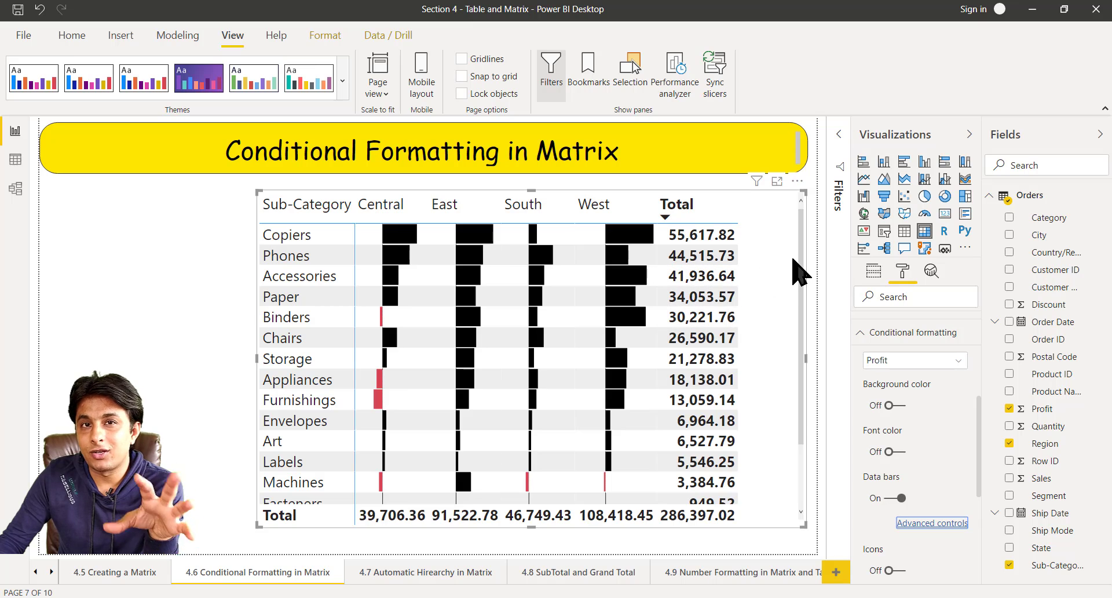
mouse_move(780, 273)
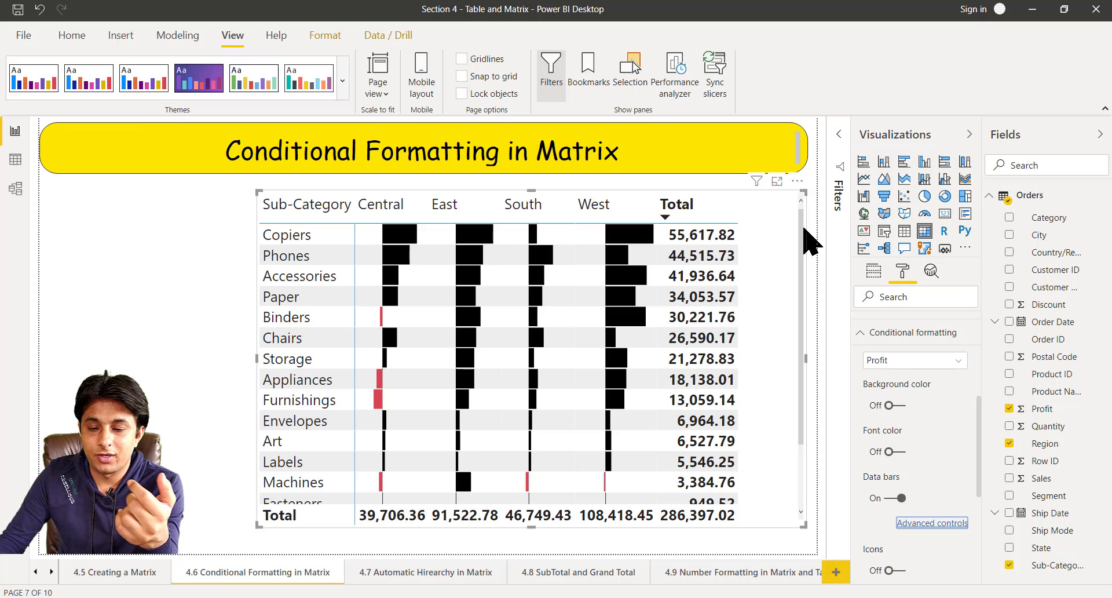
mouse_move(635, 244)
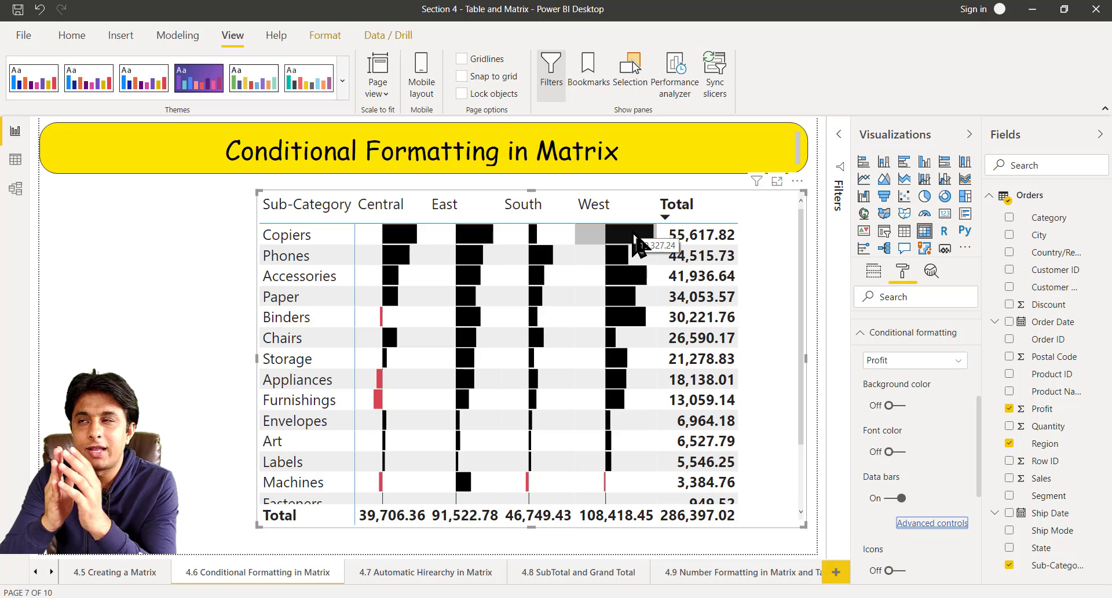
mouse_move(899, 509)
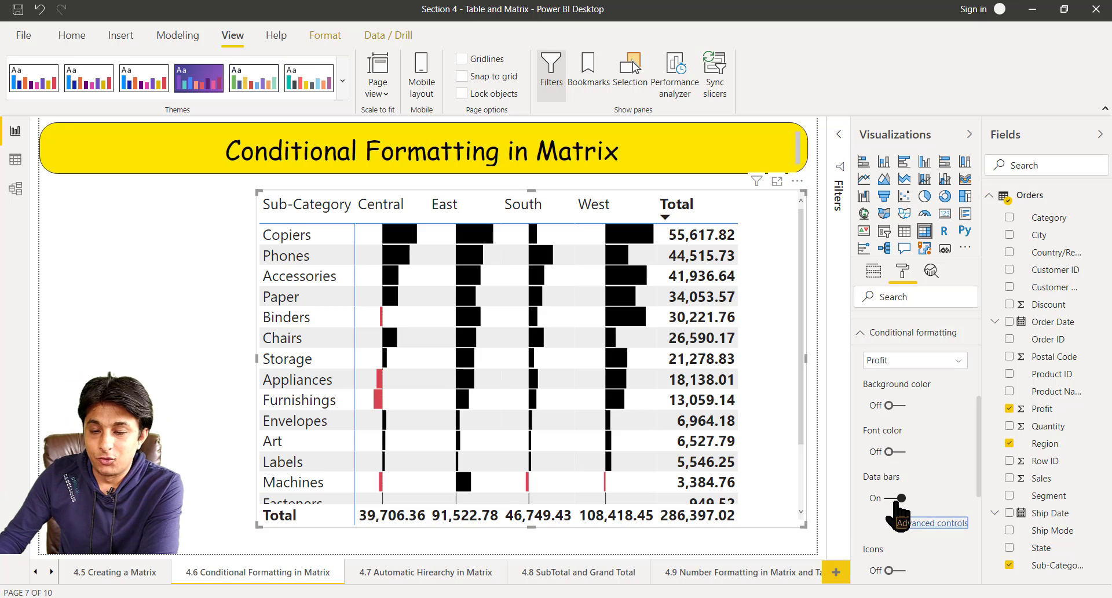
Turn Data bars off and switch Icons on for the Profit values.
left_click(901, 497)
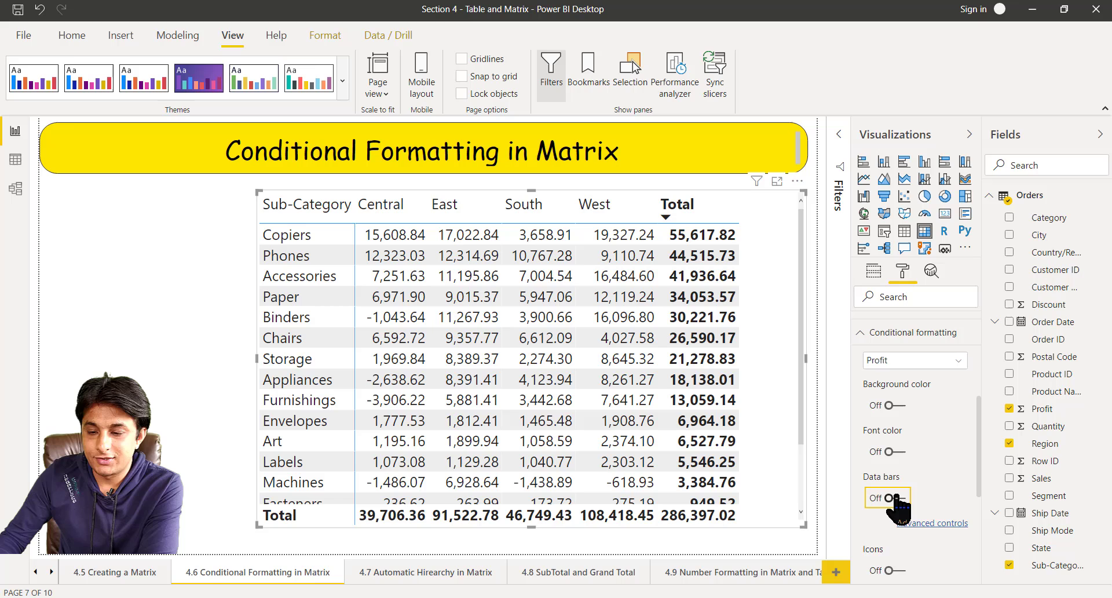
scroll("down", 3)
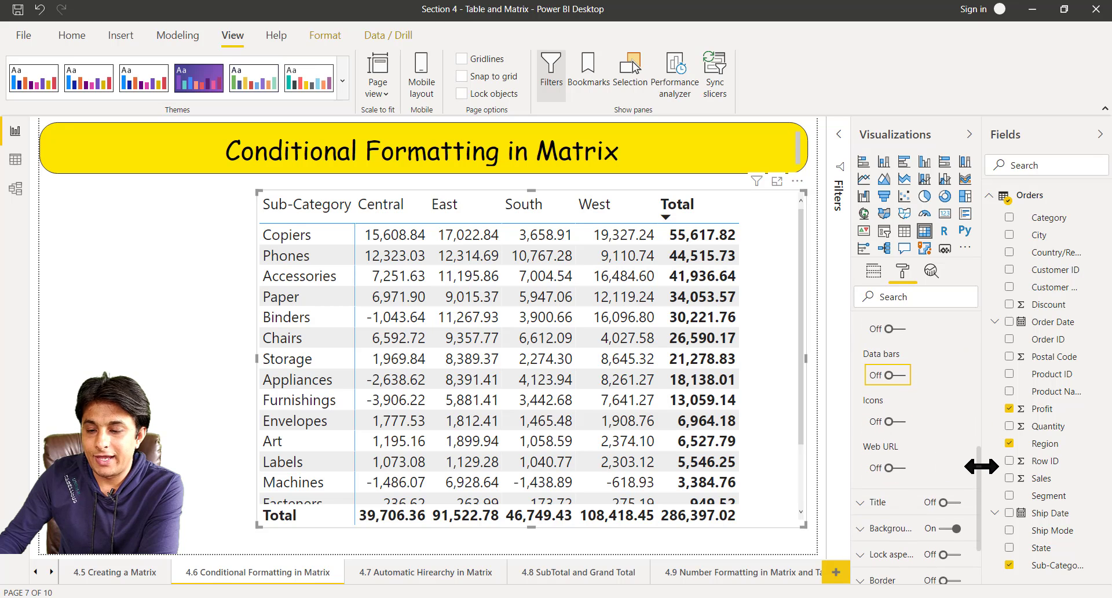
left_click(887, 422)
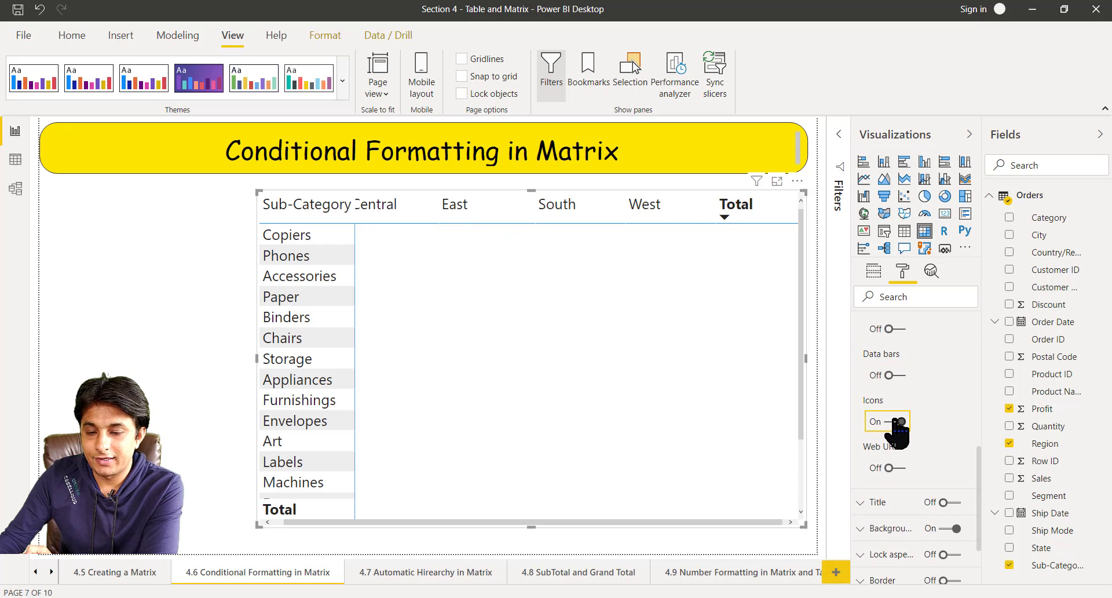
left_click(902, 421)
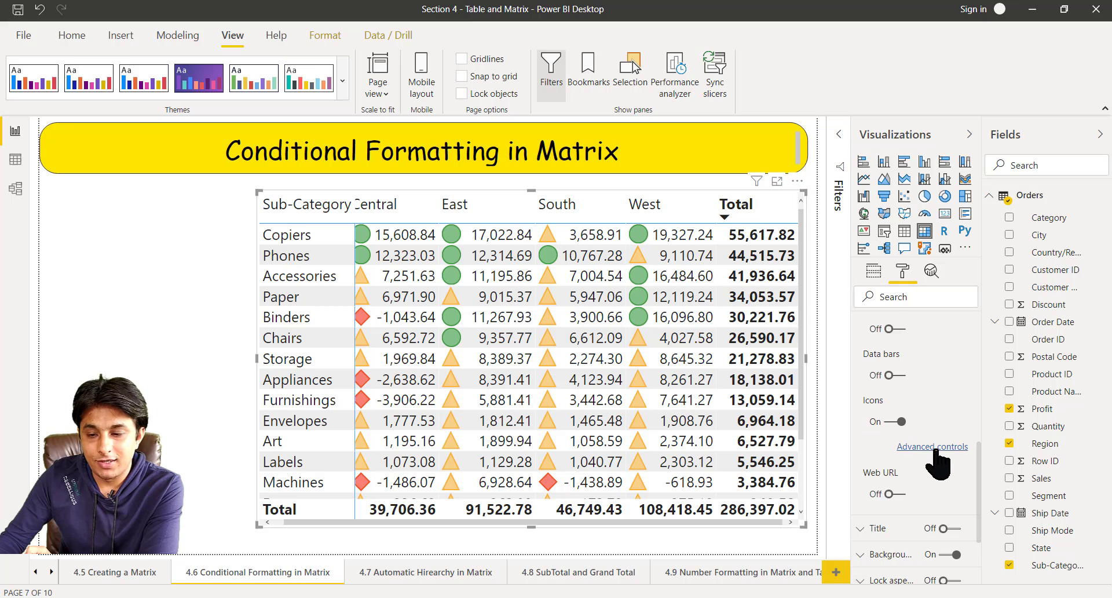
Choose the four-arrow icon style in the Icons advanced controls and apply it.
left_click(932, 447)
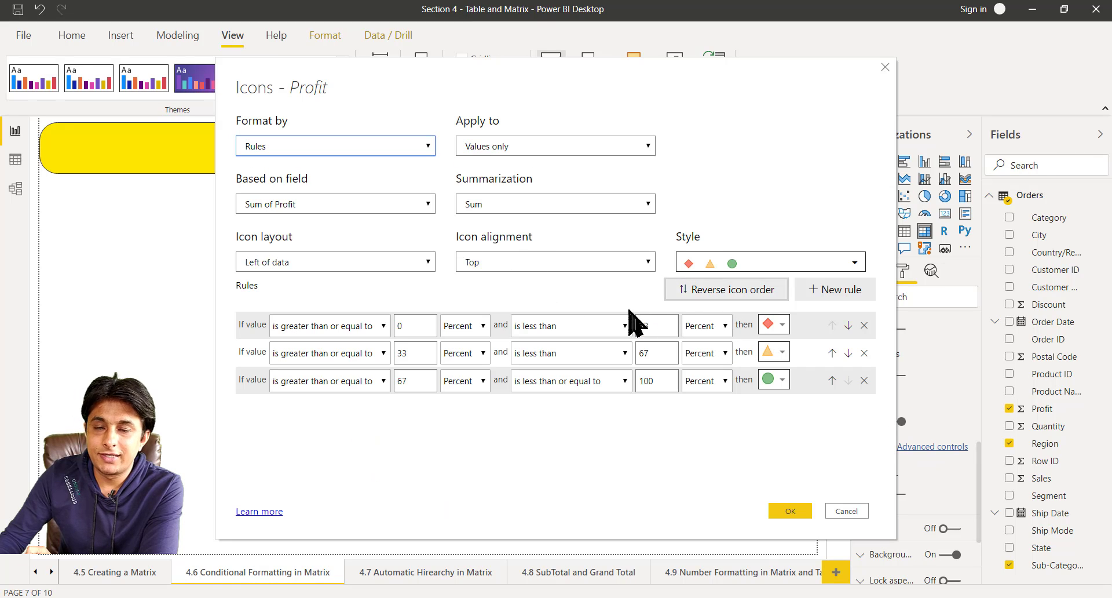
left_click(855, 262)
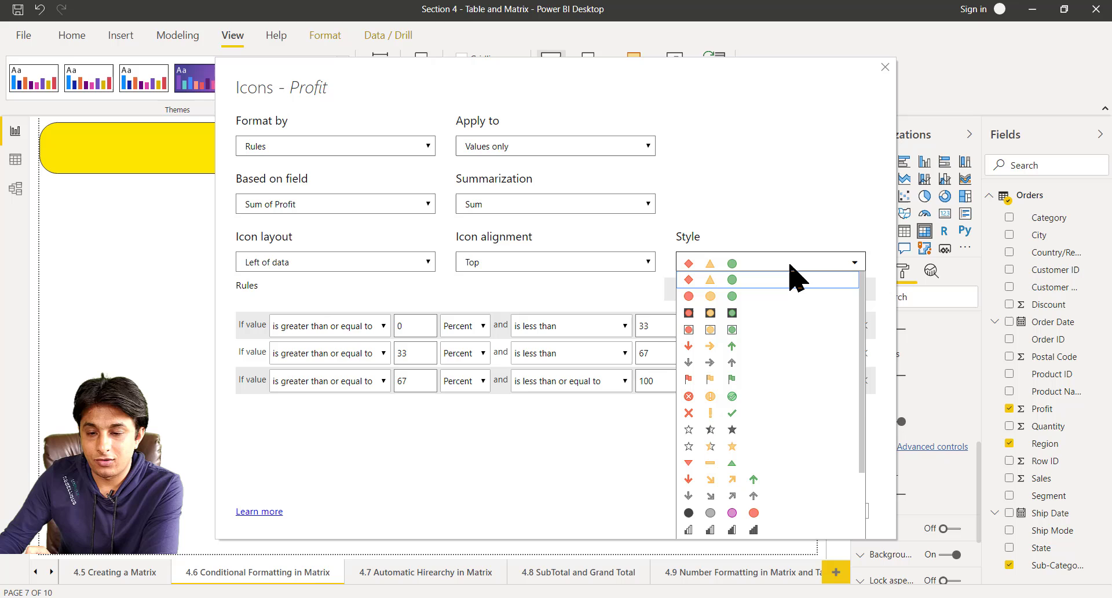
scroll("down", 3)
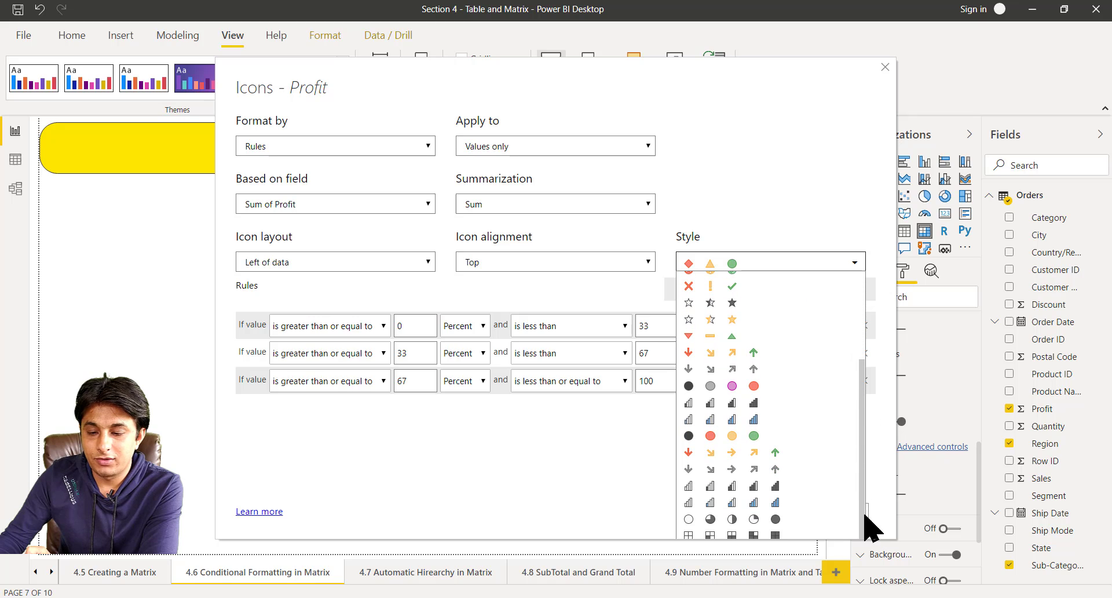
mouse_move(735, 374)
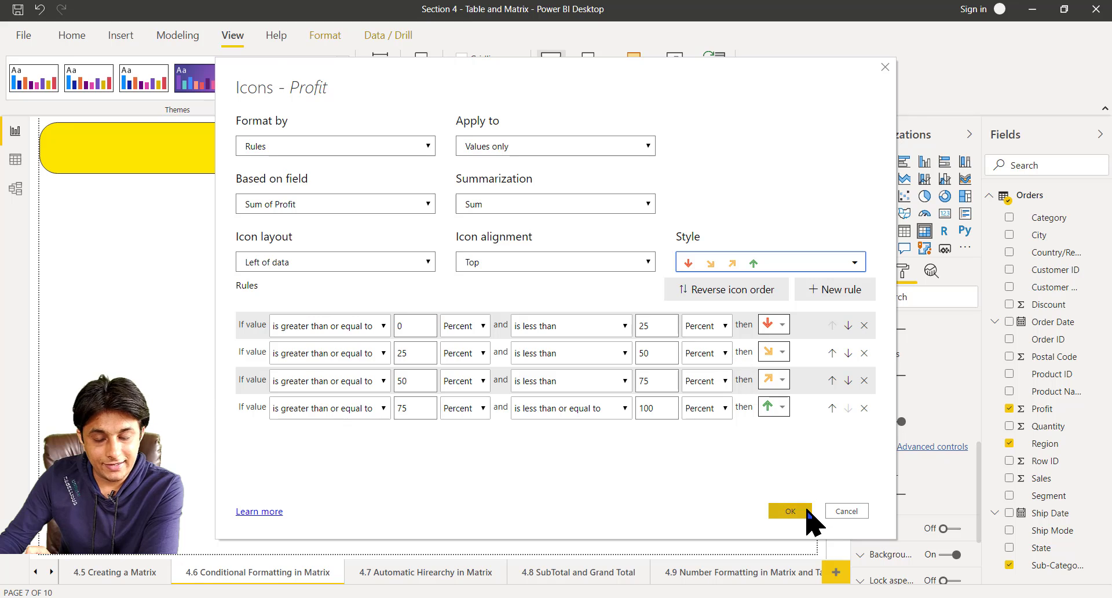
left_click(790, 511)
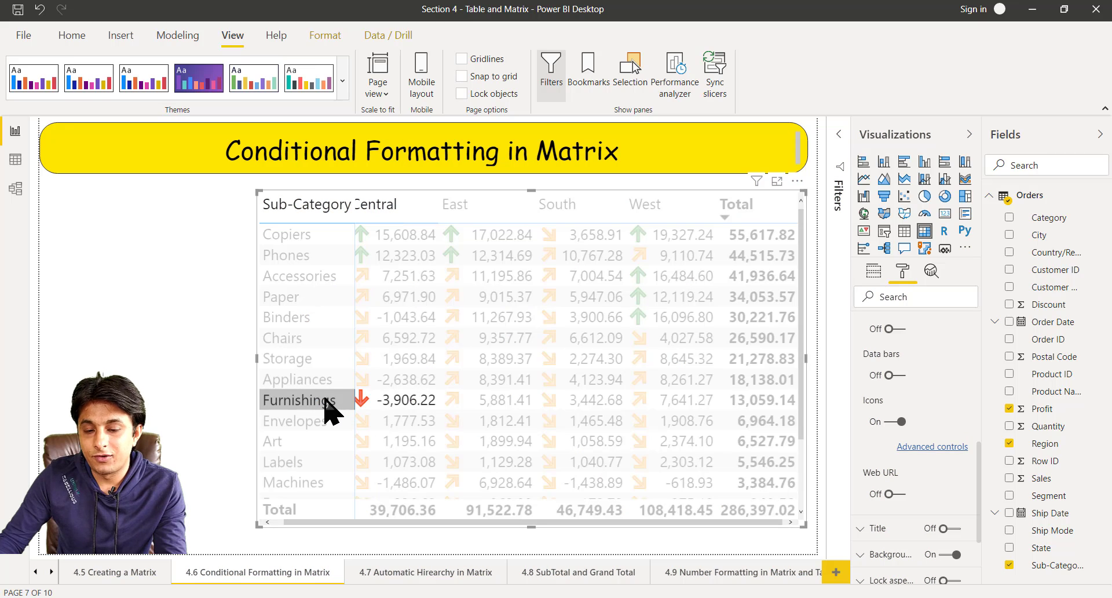
mouse_move(292, 482)
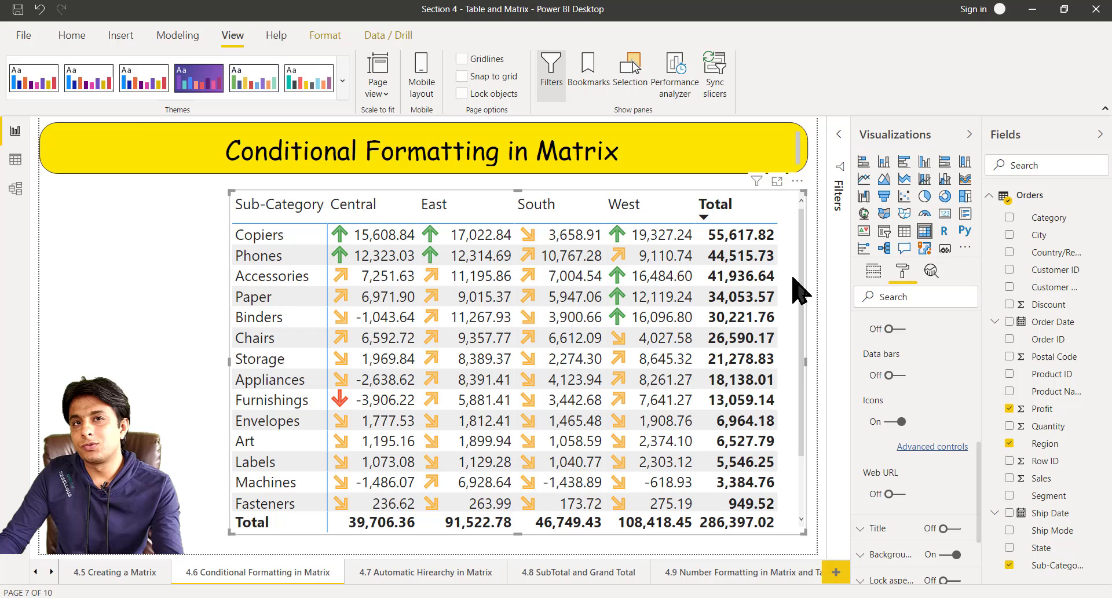
mouse_move(521, 191)
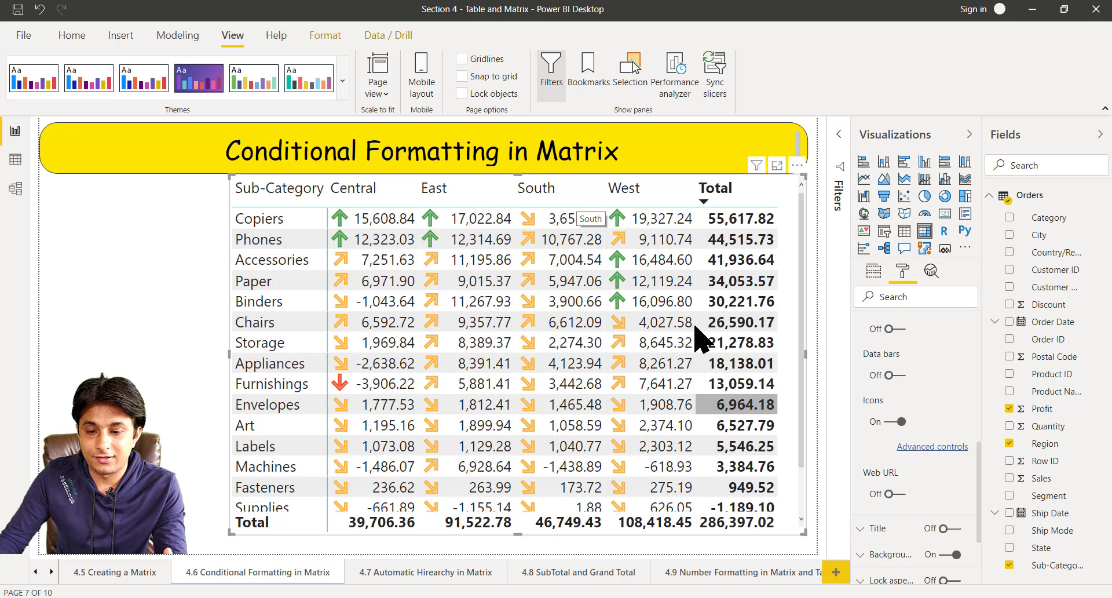
mouse_move(986, 462)
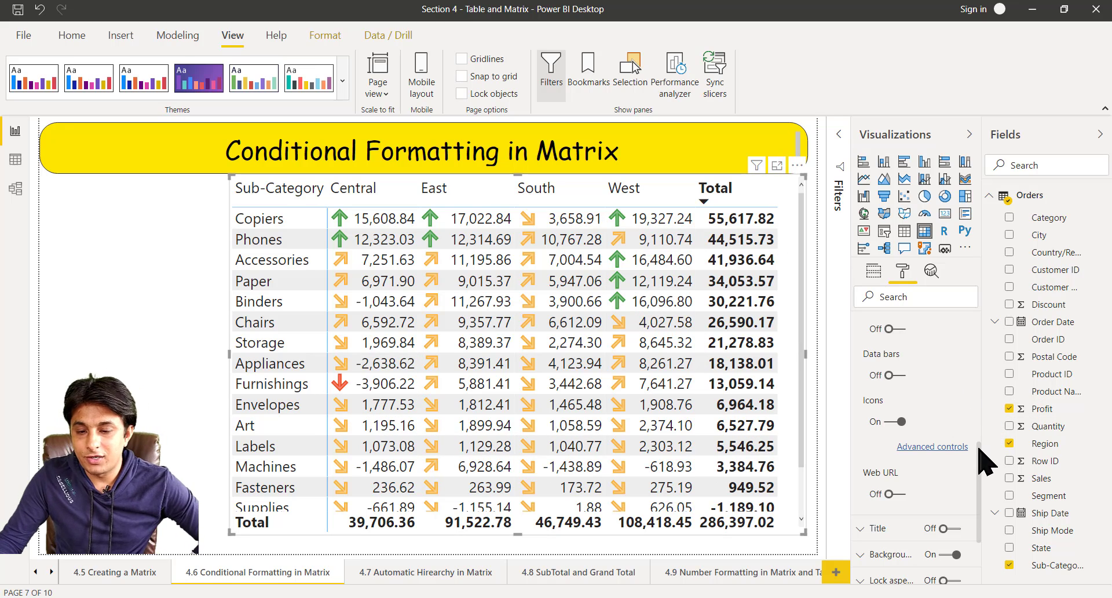